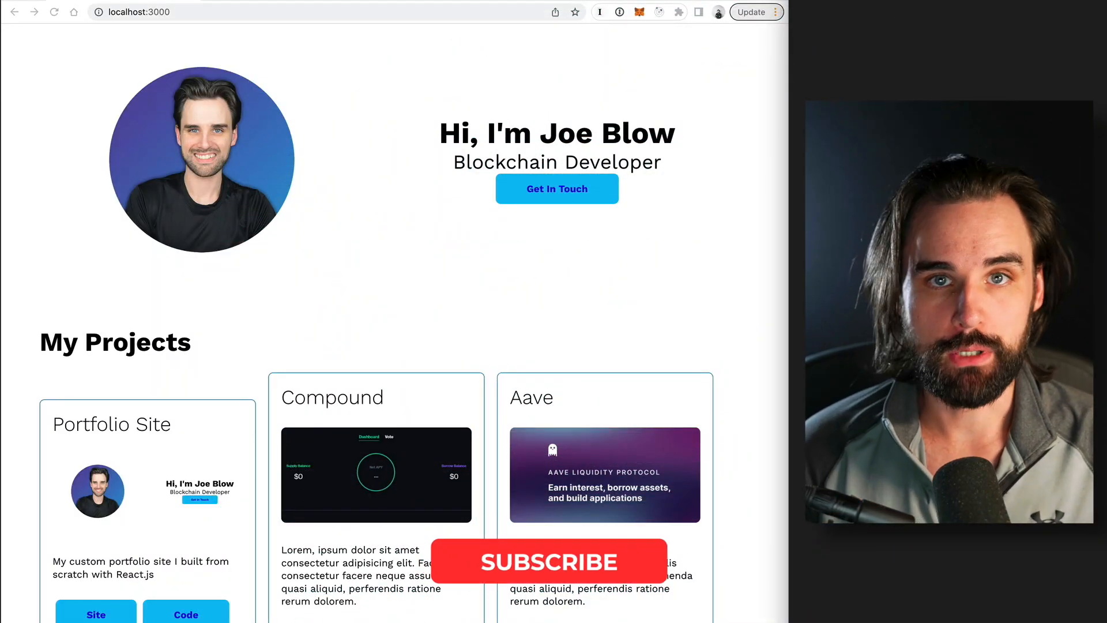
Switch to the local index.html template tab and scroll up to its gradient hero
left_click(549, 563)
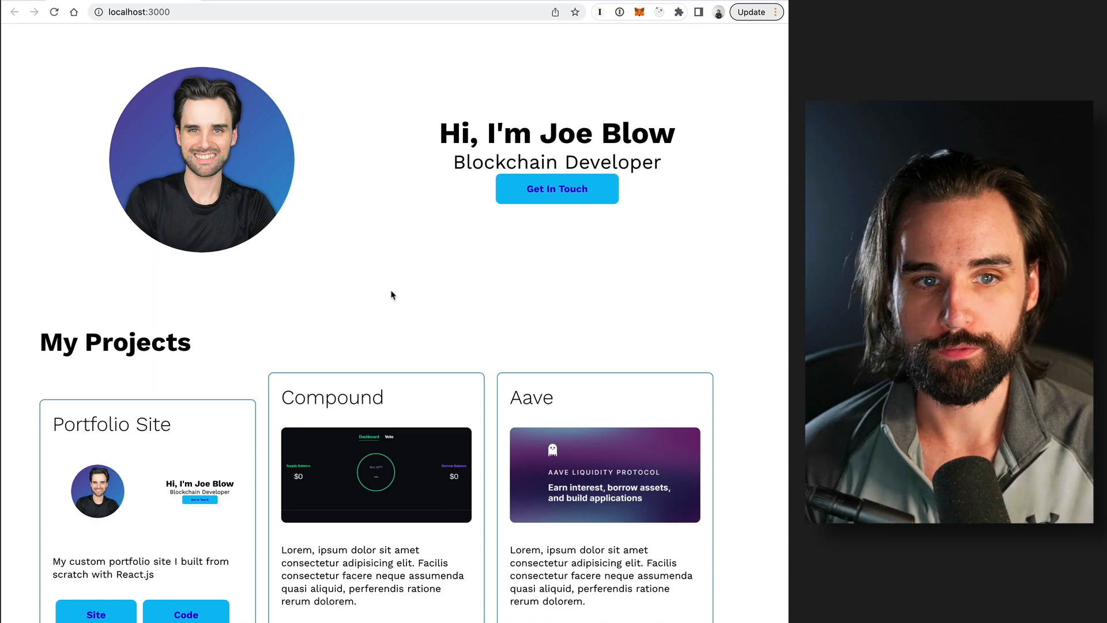
mouse_move(222, 51)
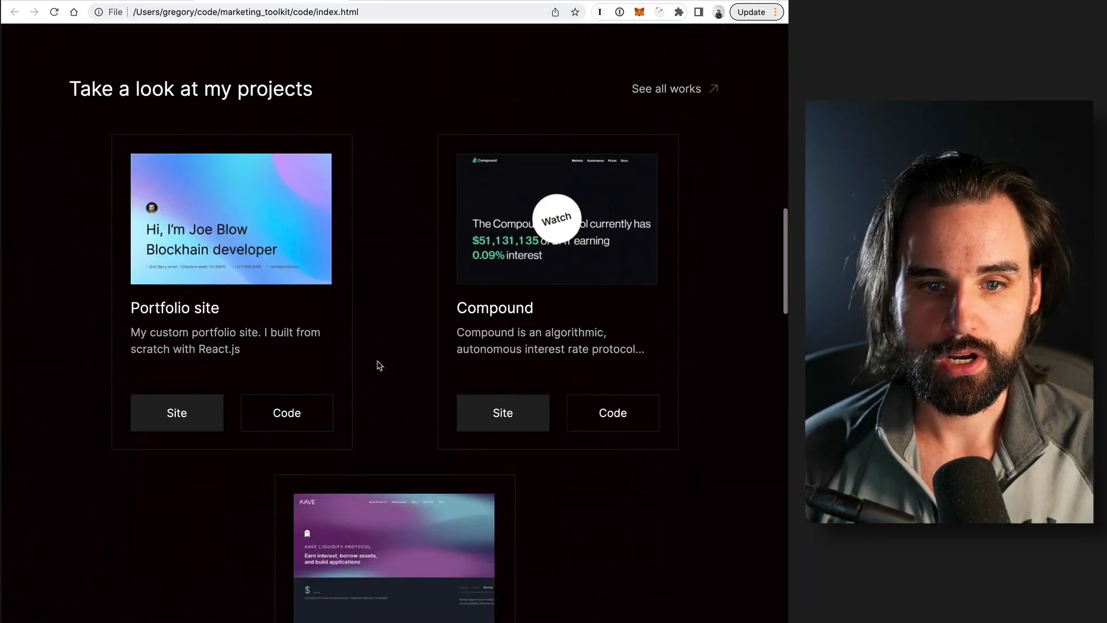
scroll("up", 3)
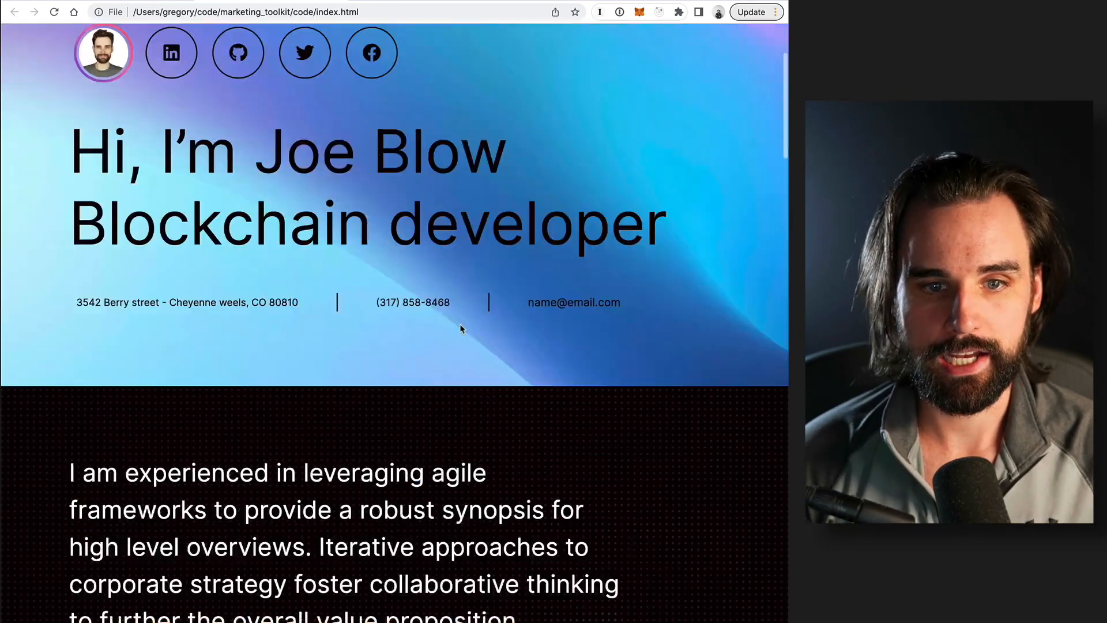
scroll("up", 3)
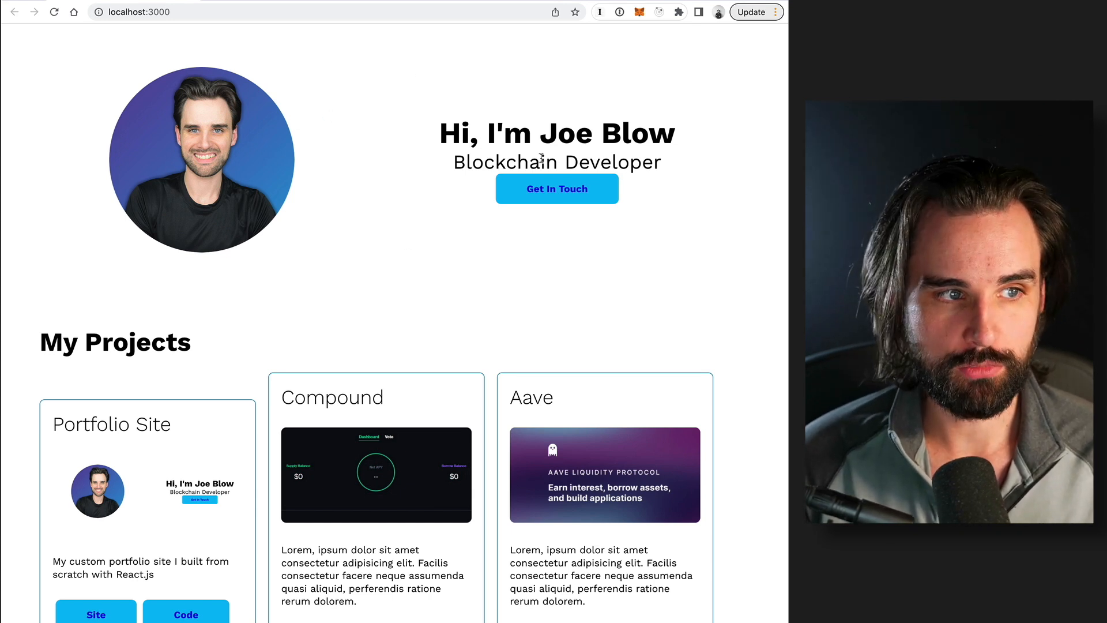
mouse_move(233, 41)
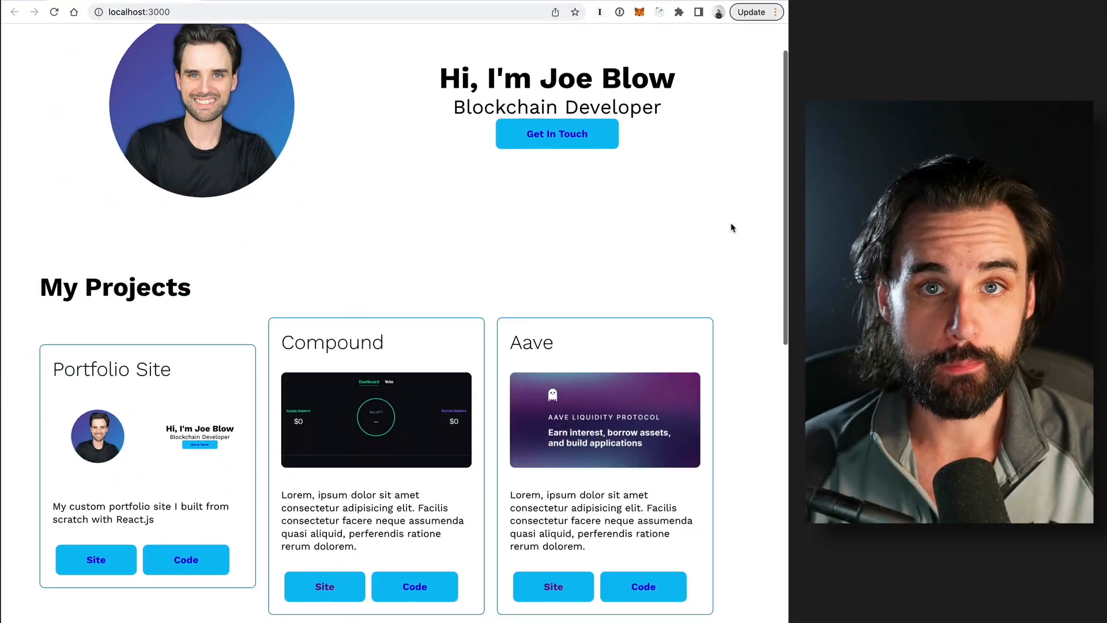
scroll("down", 3)
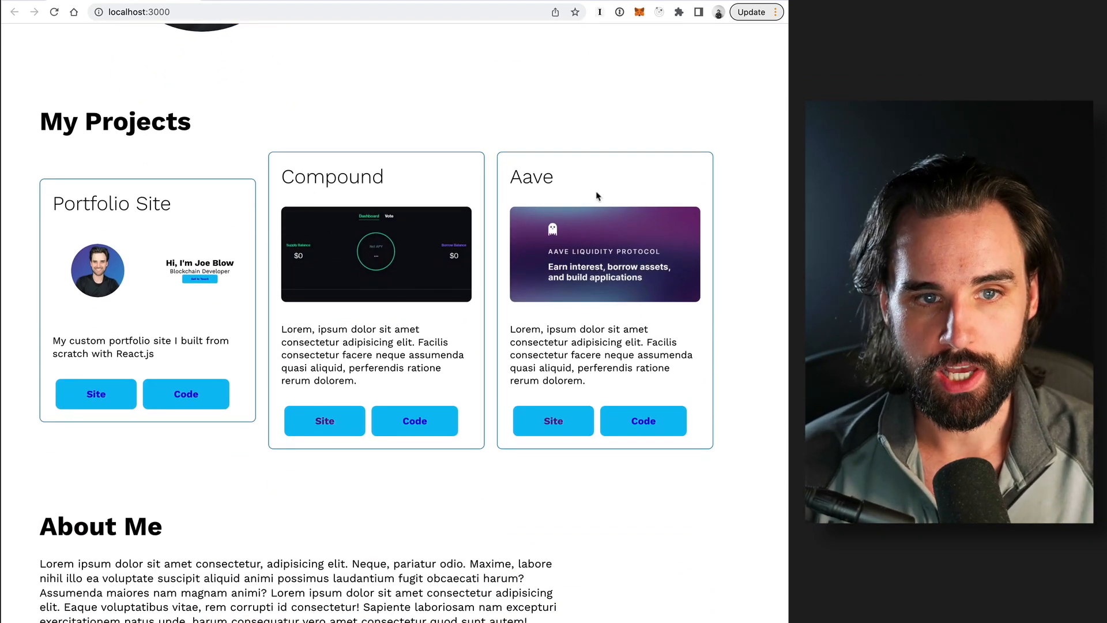
double_click(114, 120)
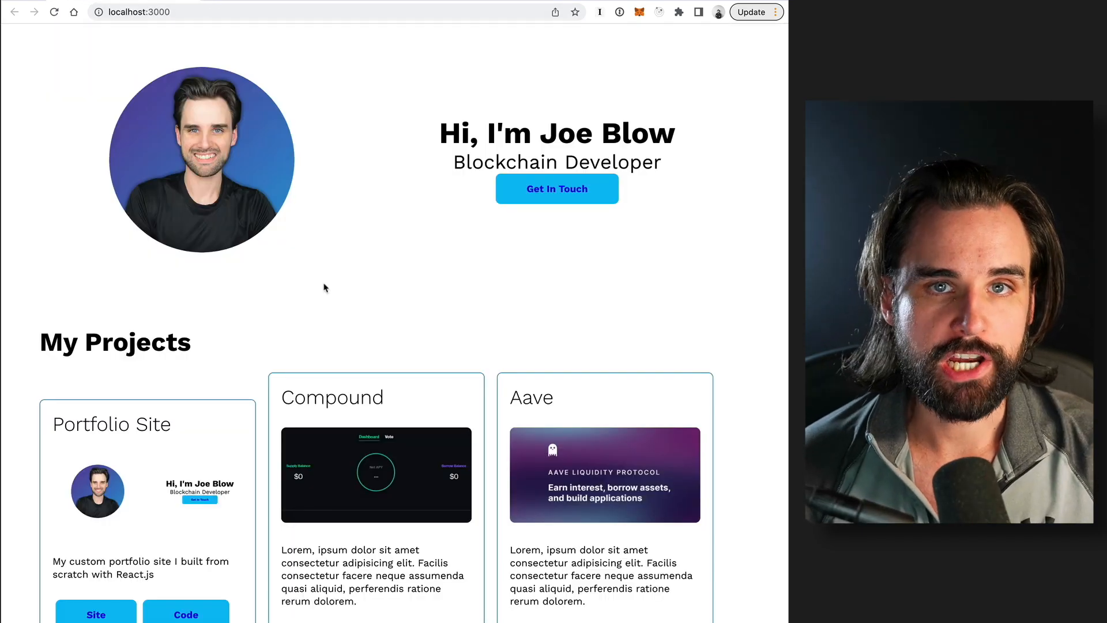
scroll("down", 3)
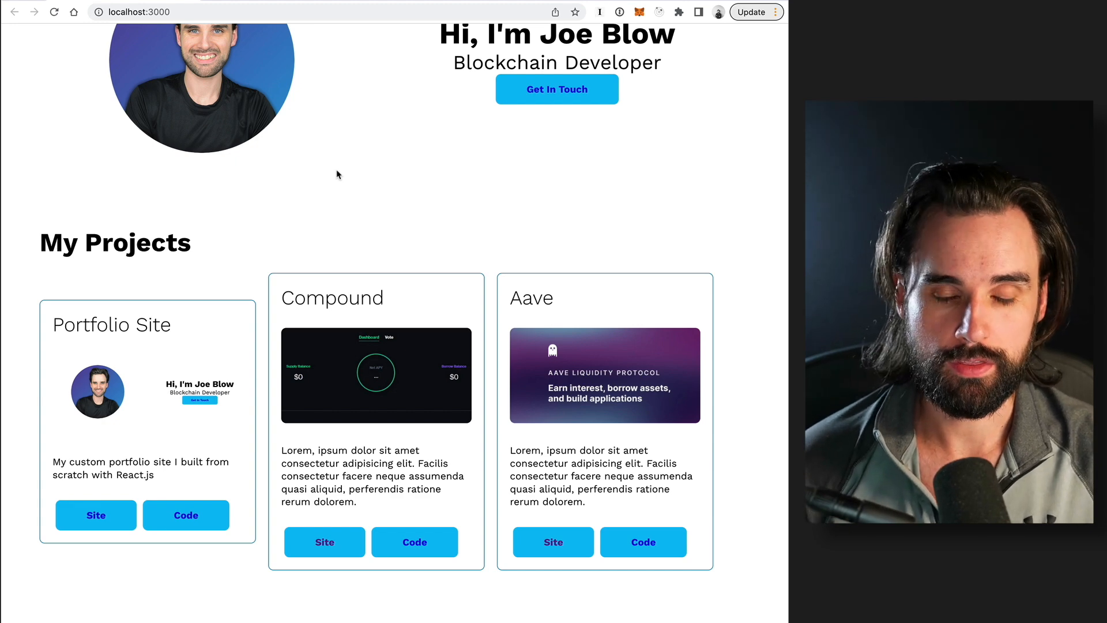
scroll("down", 3)
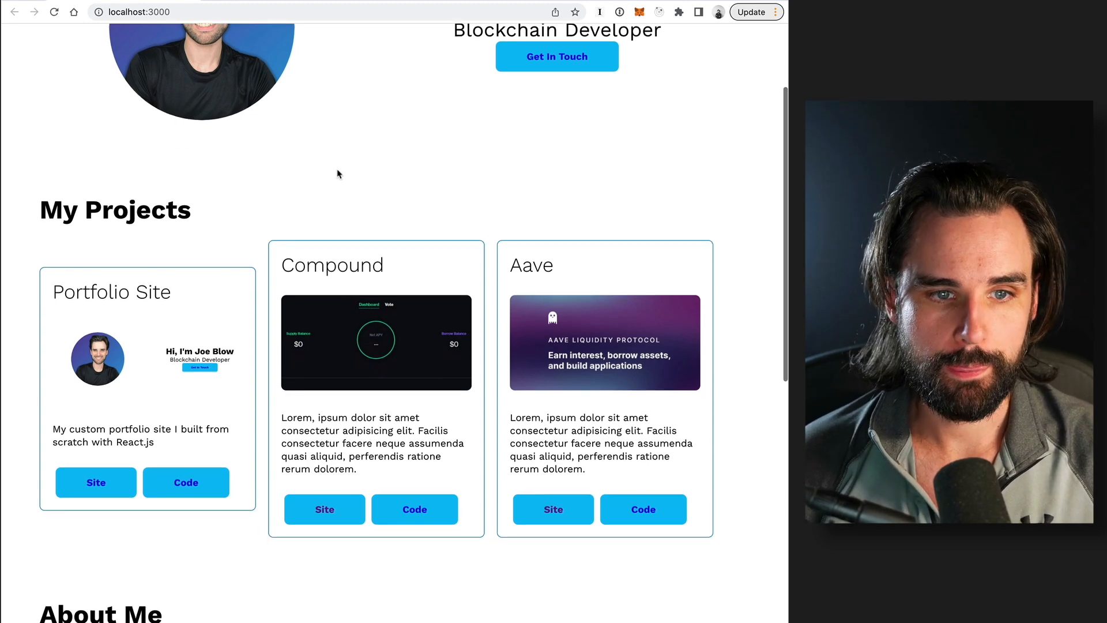
scroll("down", 3)
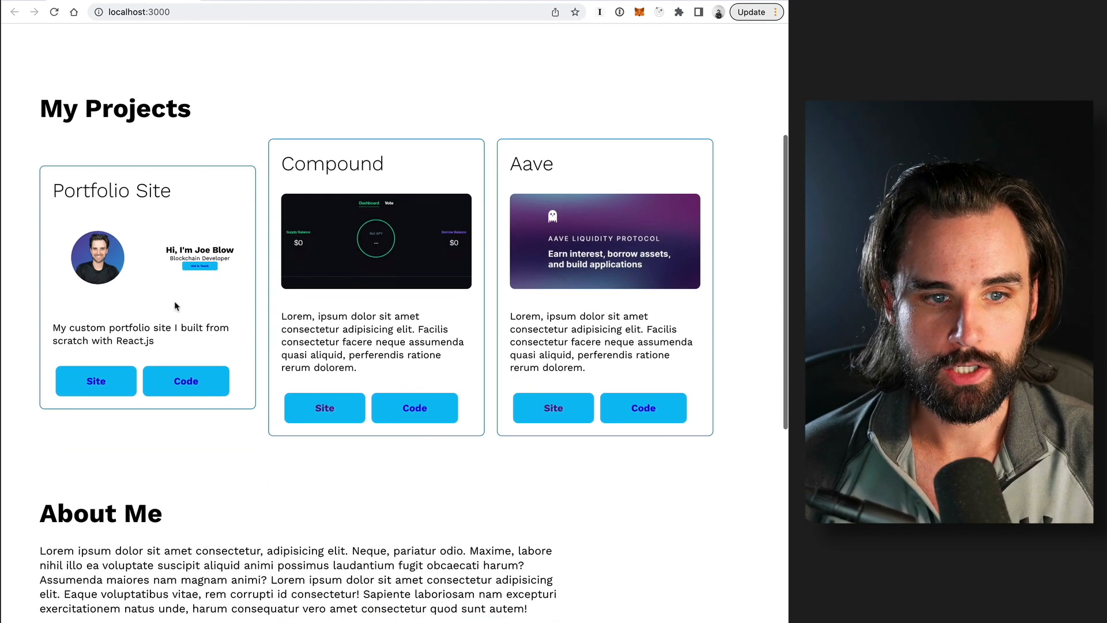
mouse_move(366, 245)
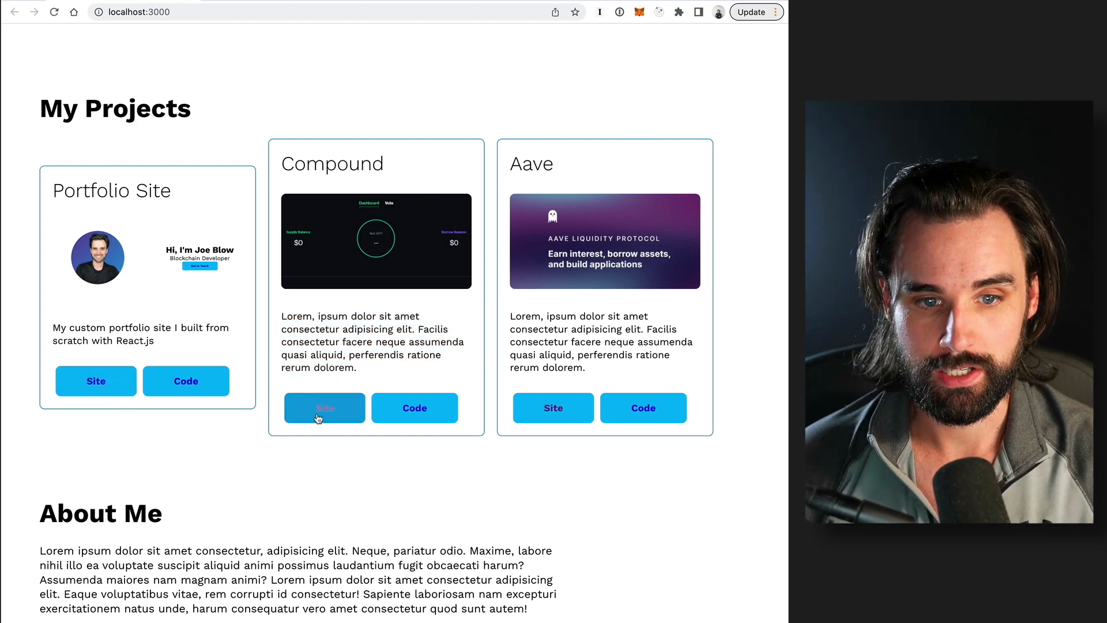
left_click(324, 408)
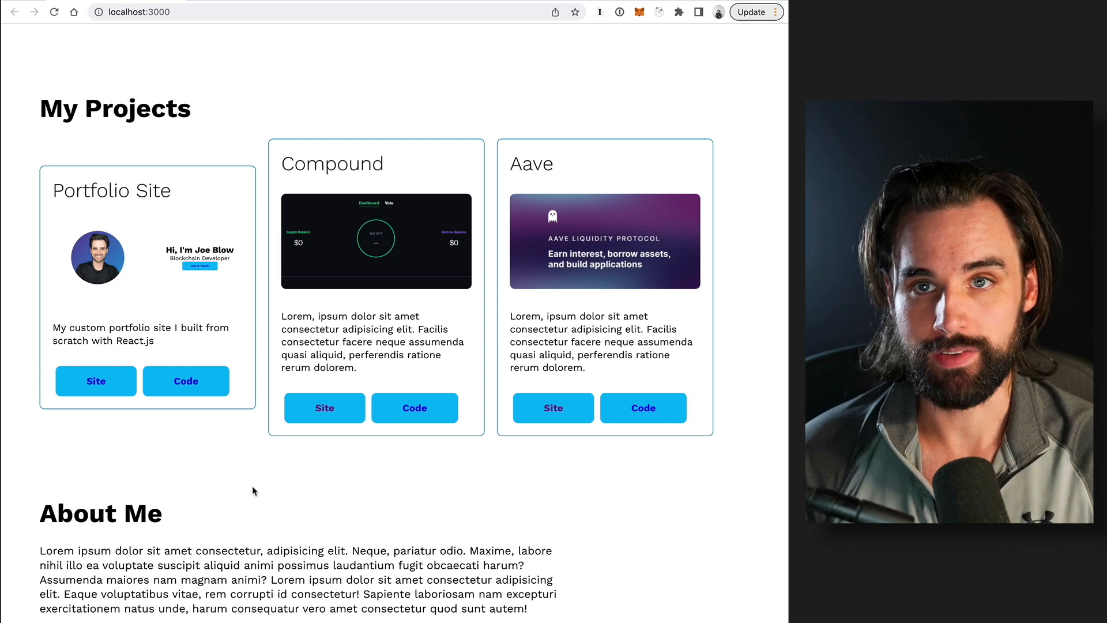
mouse_move(388, 454)
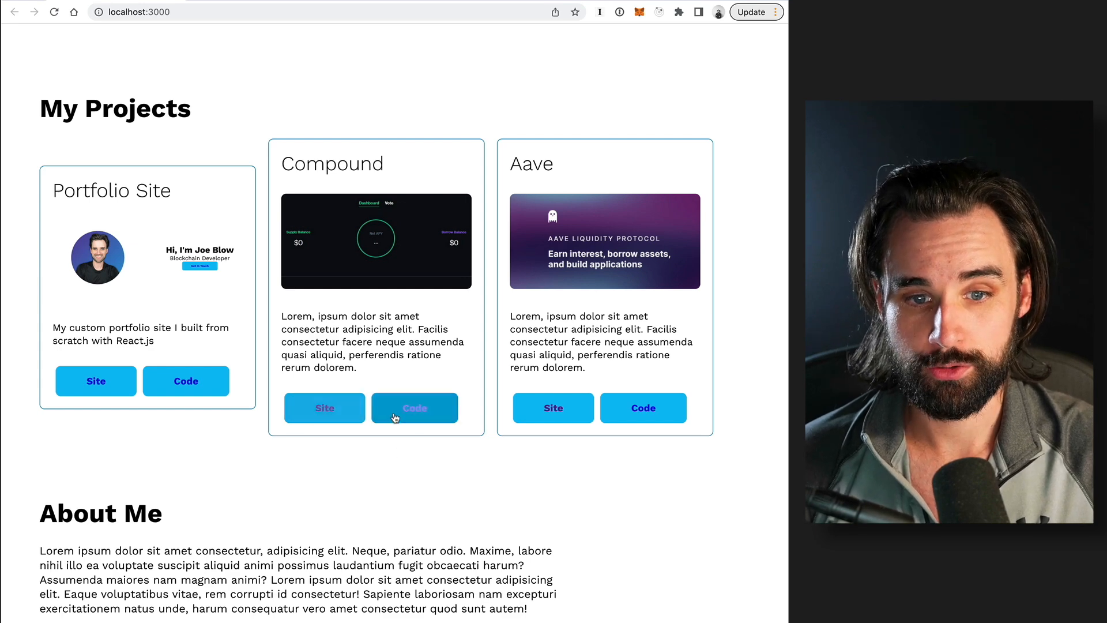
left_click(415, 407)
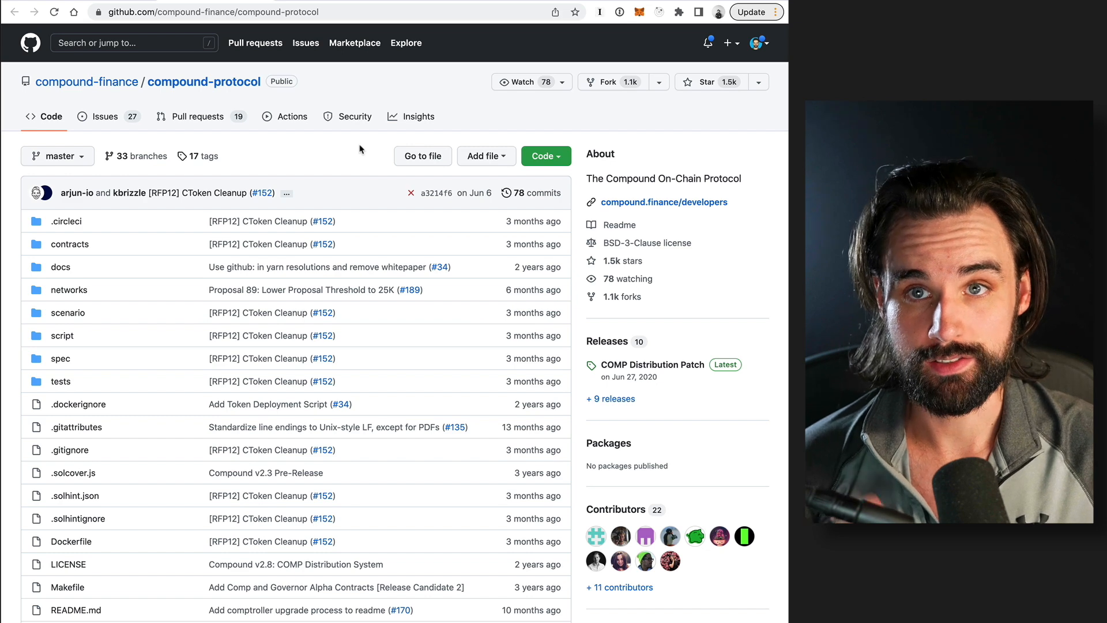
scroll("down", 3)
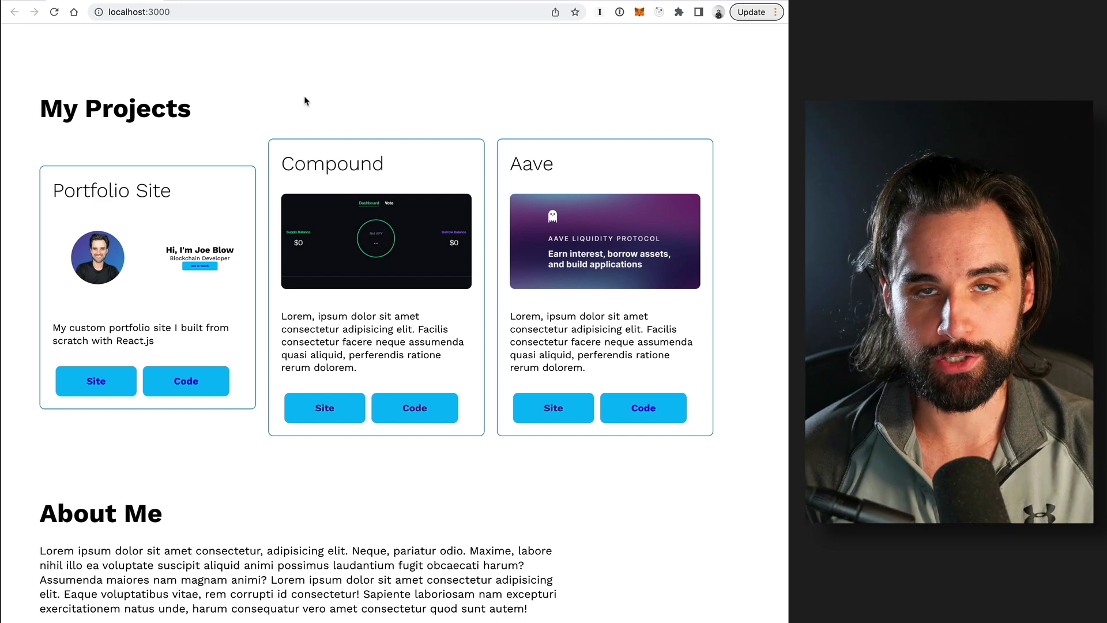
mouse_move(282, 87)
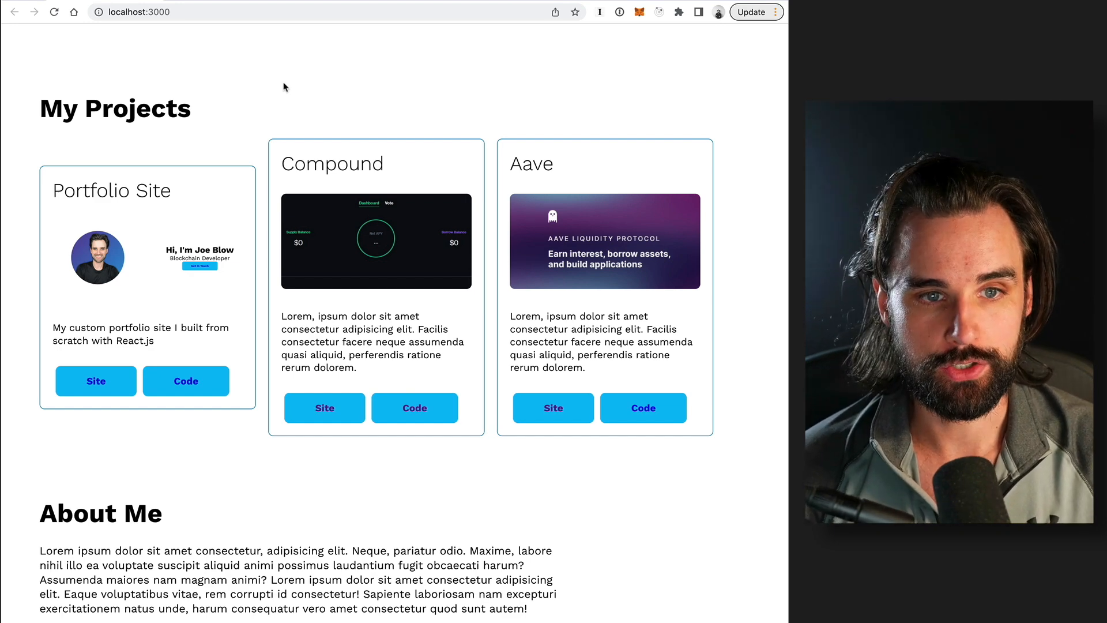
mouse_move(276, 82)
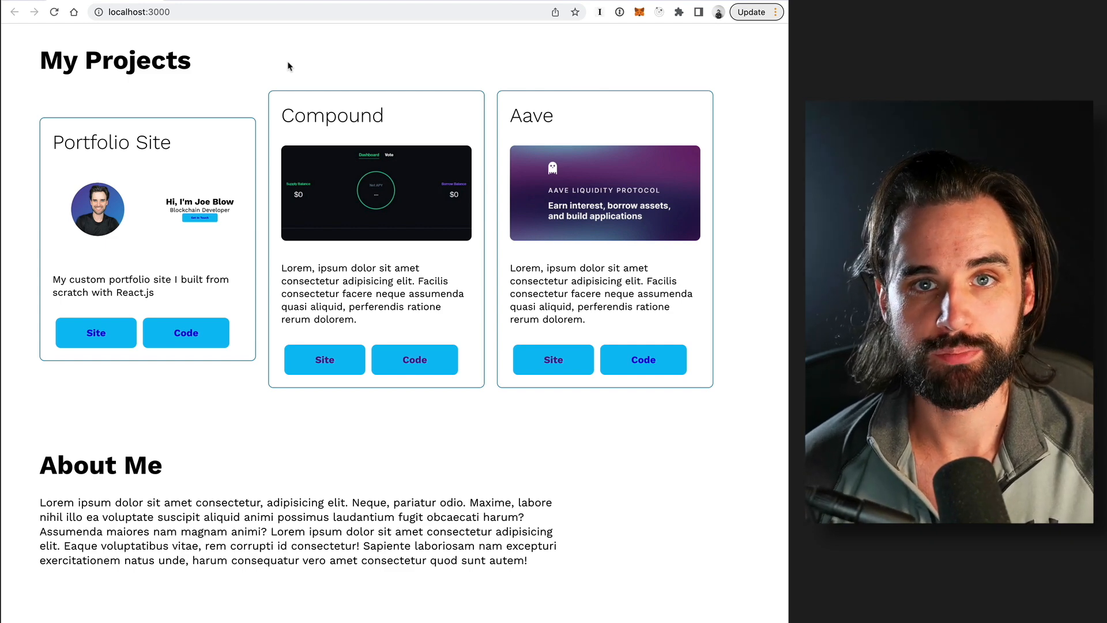
scroll("down", 3)
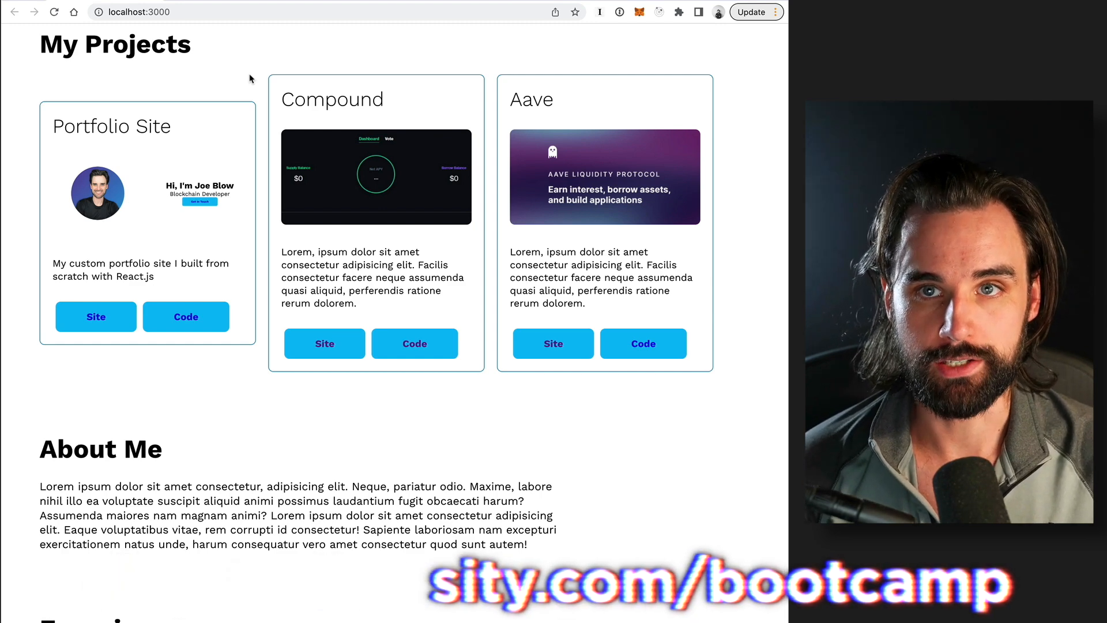
scroll("down", 3)
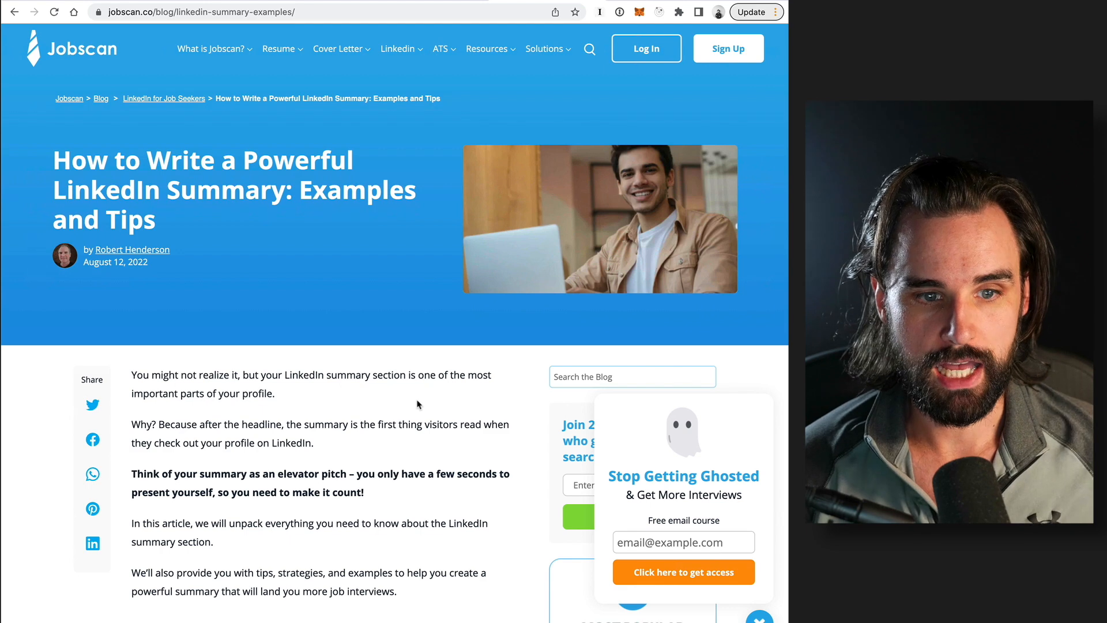
mouse_move(315, 261)
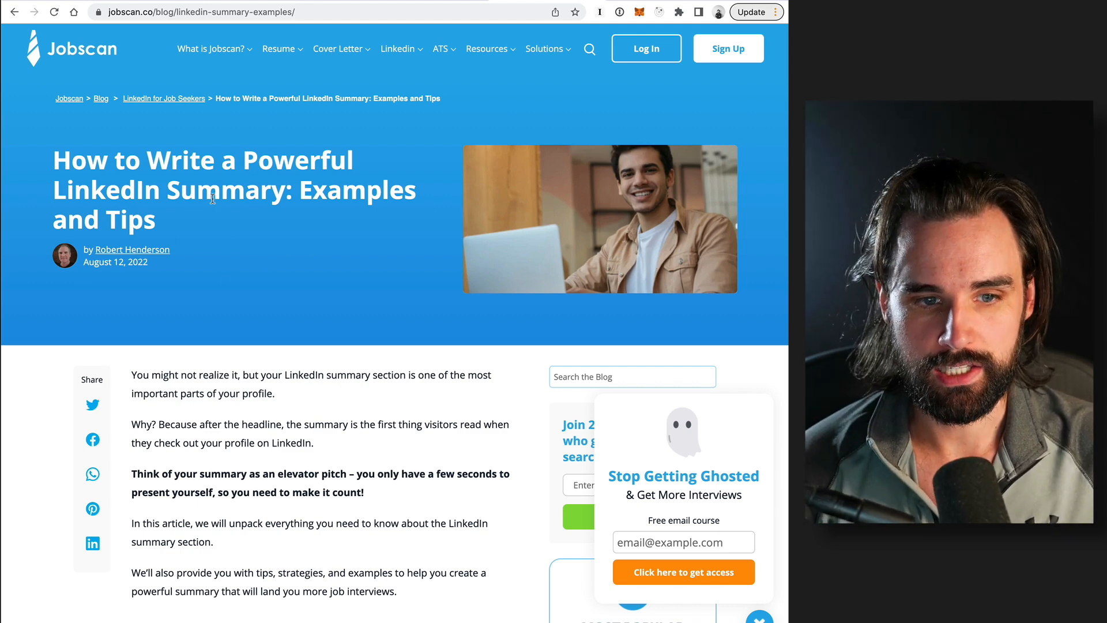
Scroll the Jobscan article past the strengths and accomplishments tips to 'Discuss your background'
scroll("down", 3)
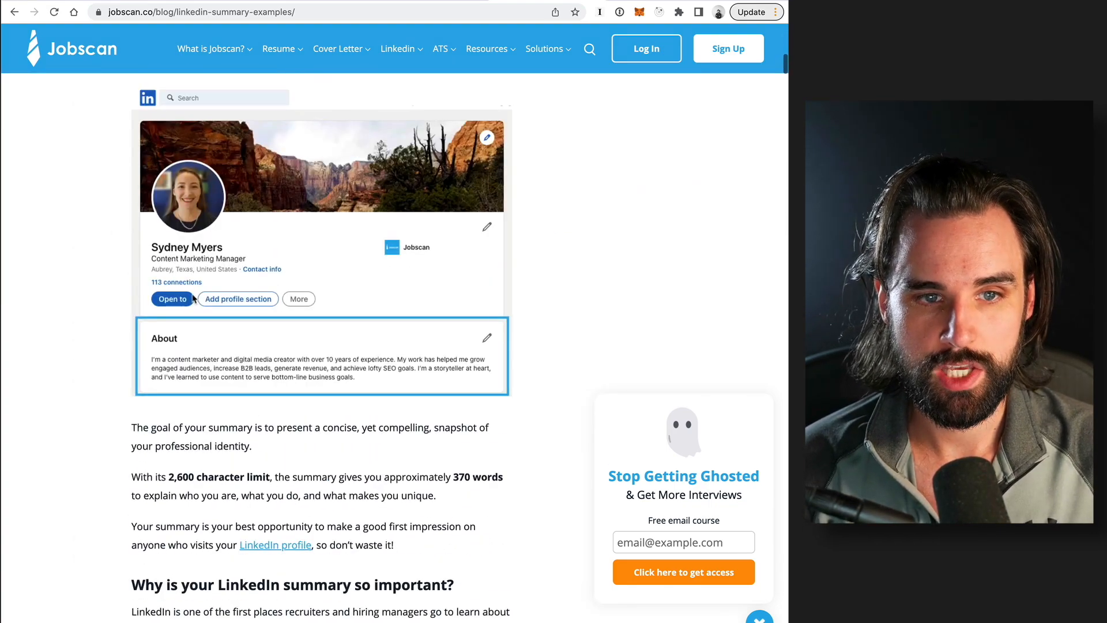
scroll("down", 3)
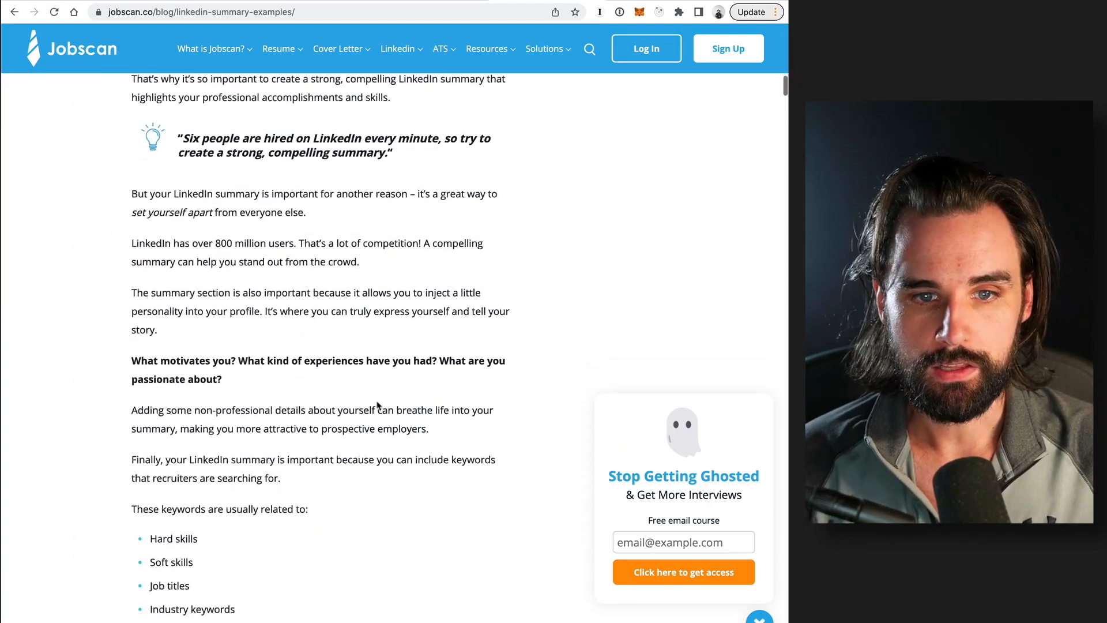
scroll("down", 3)
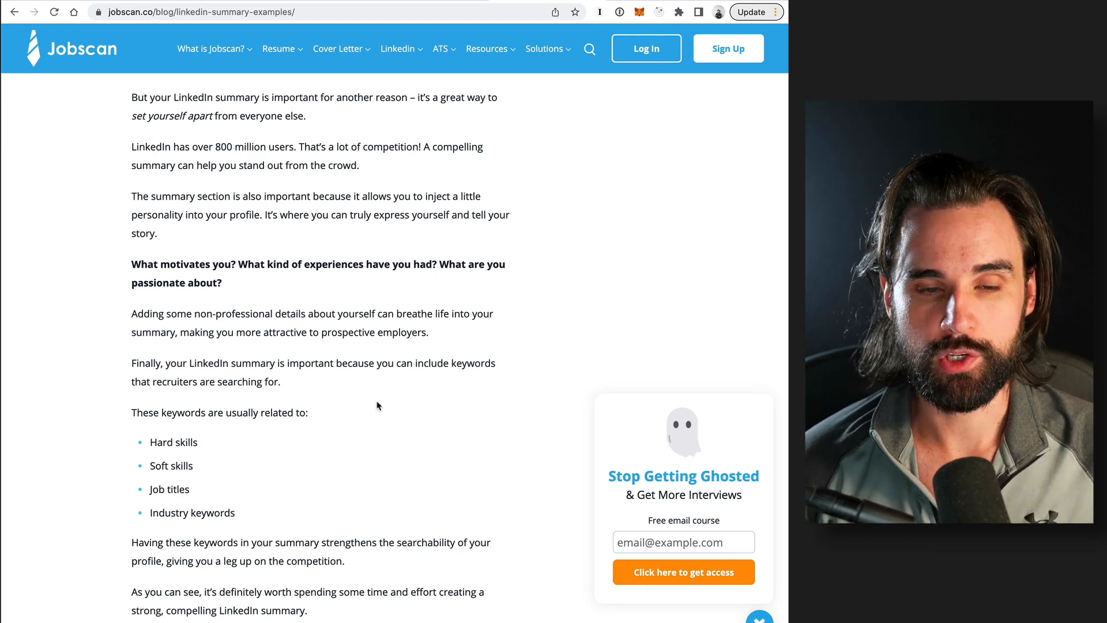
scroll("down", 3)
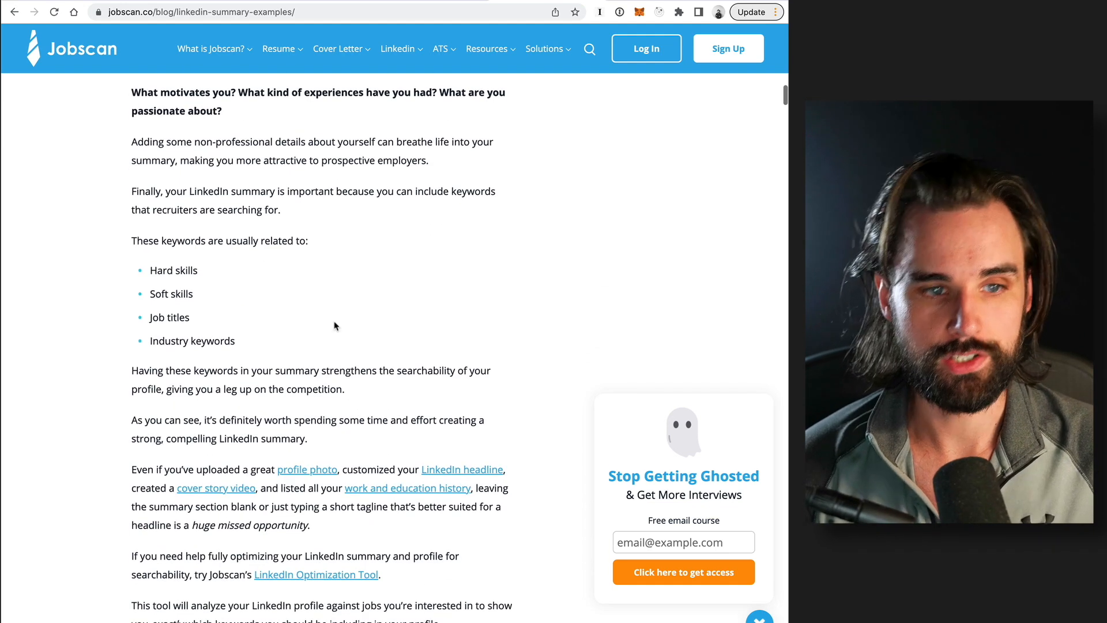
scroll("down", 3)
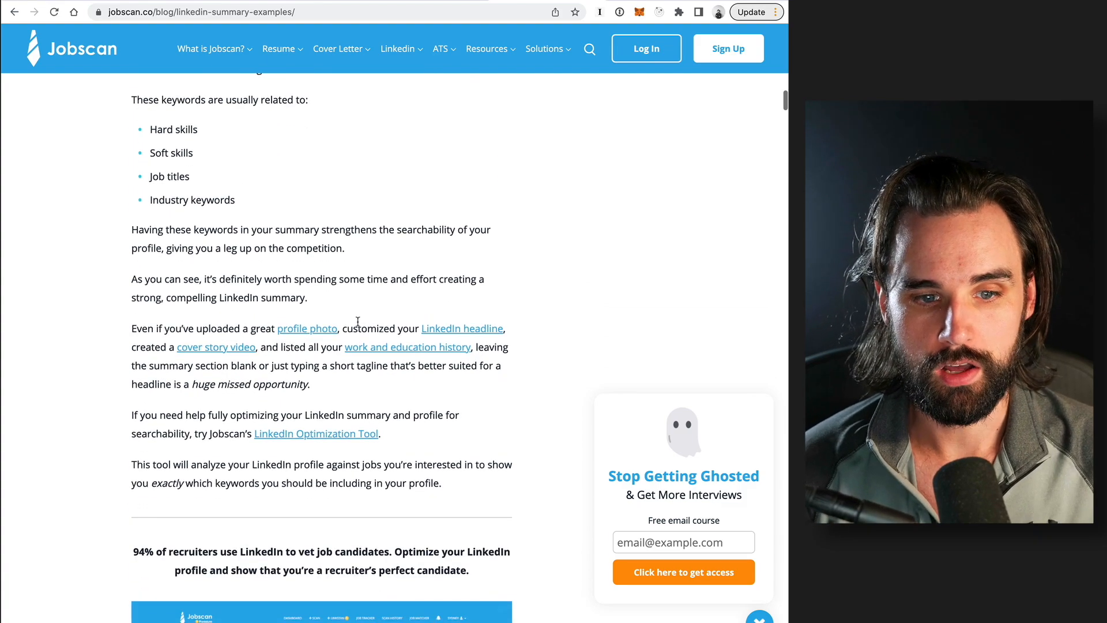
scroll("down", 3)
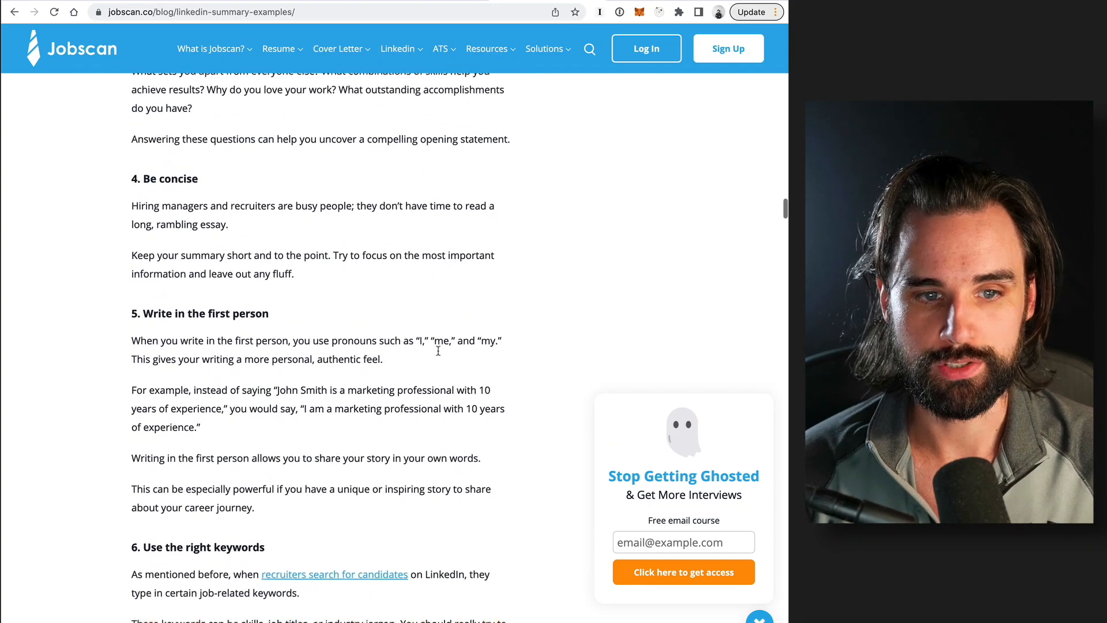
scroll("up", 3)
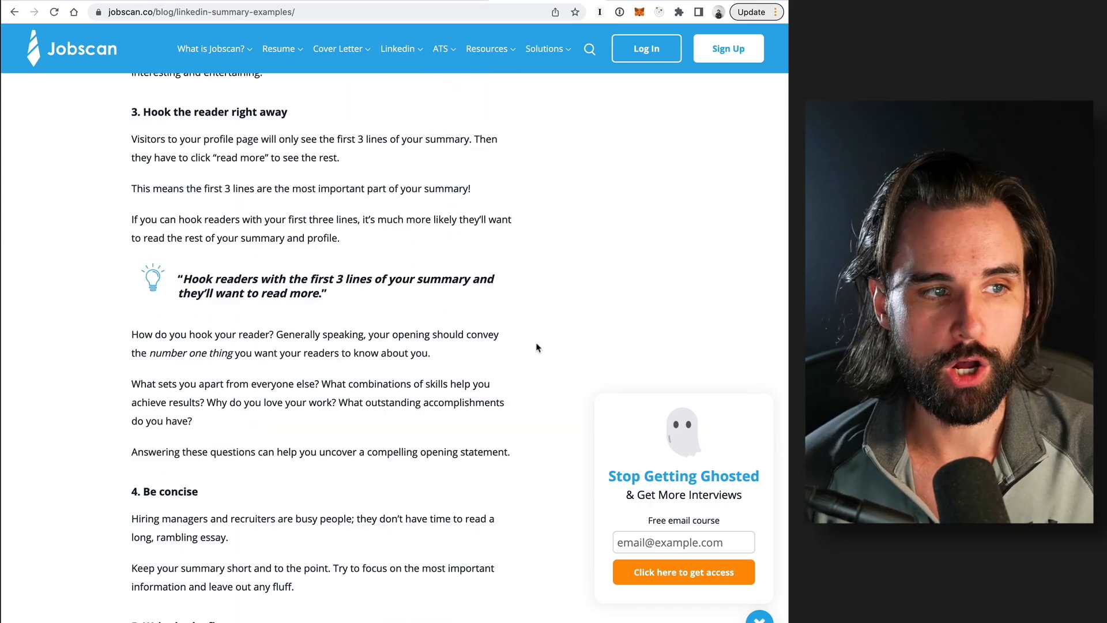
scroll("up", 3)
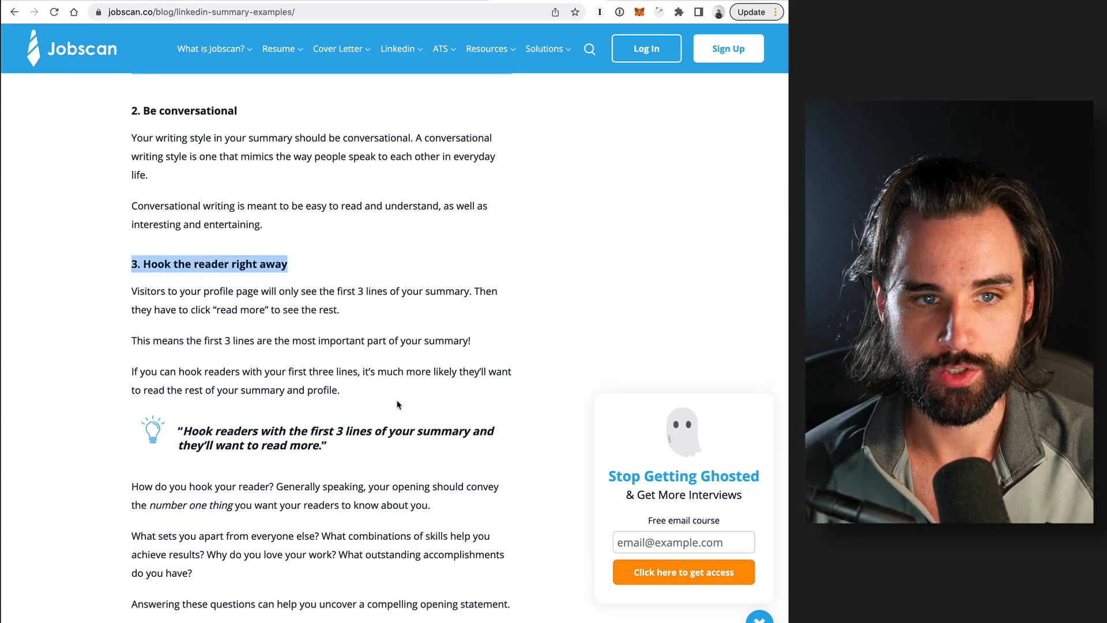
scroll("down", 3)
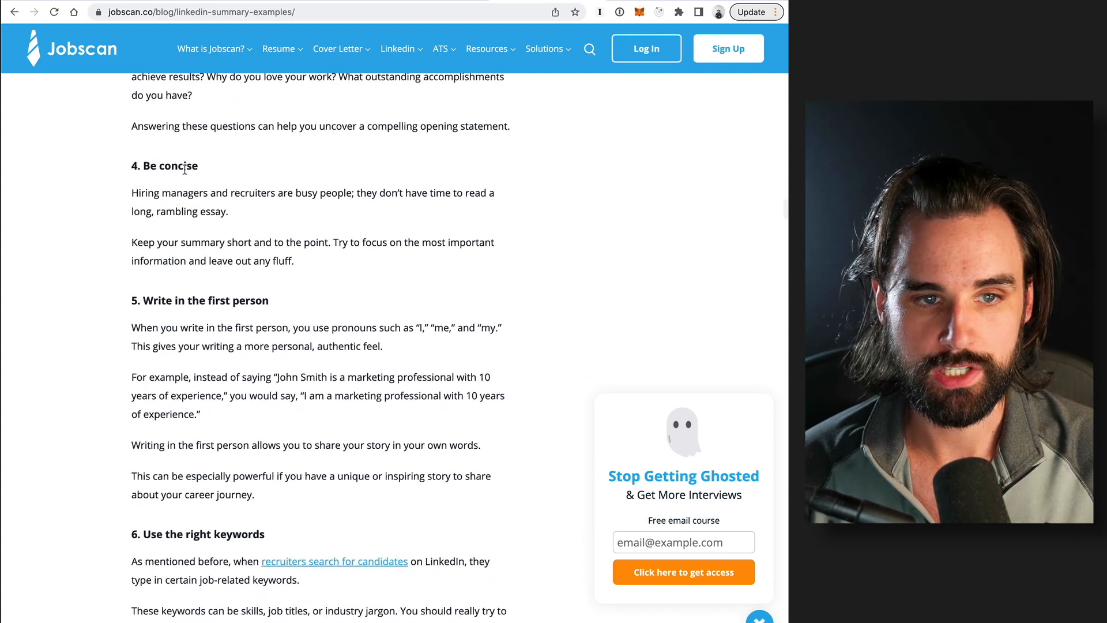
scroll("down", 3)
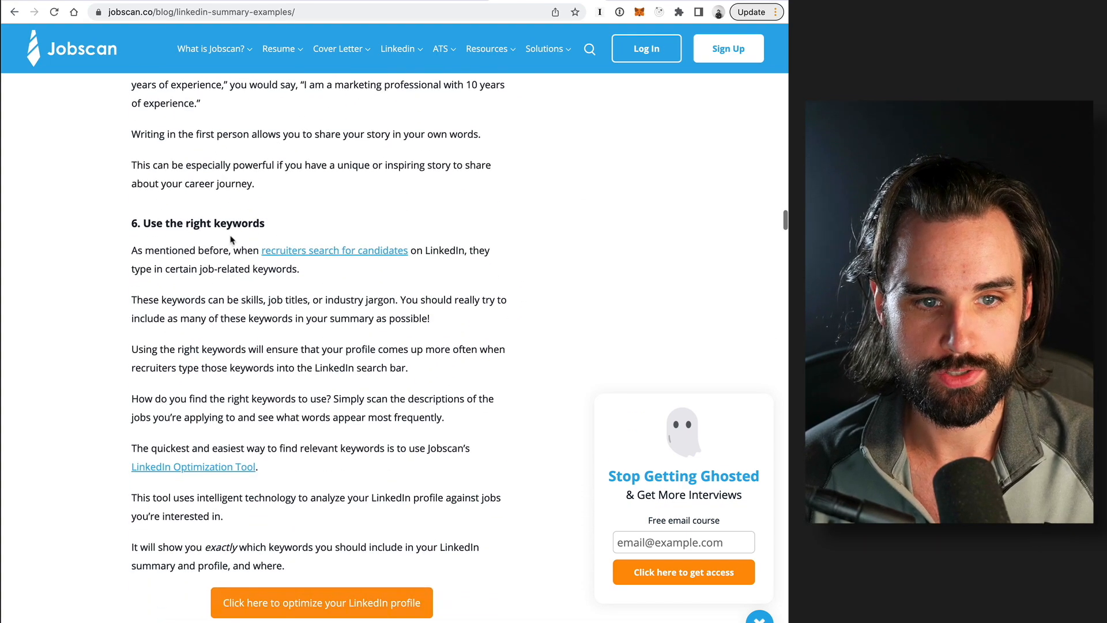
scroll("down", 3)
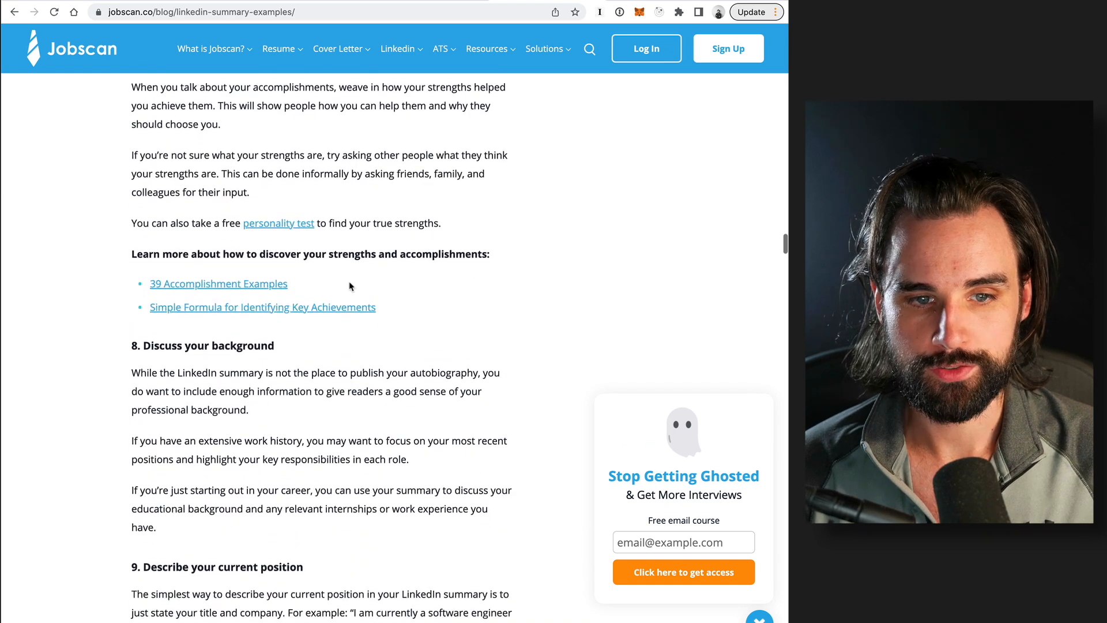
mouse_move(525, 314)
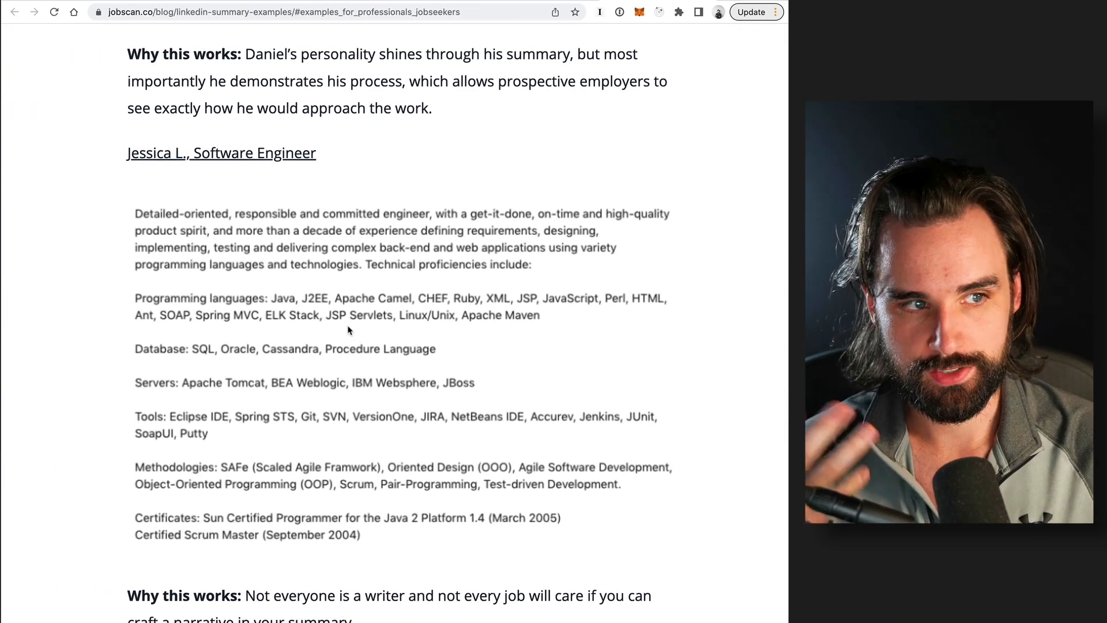
mouse_move(403, 138)
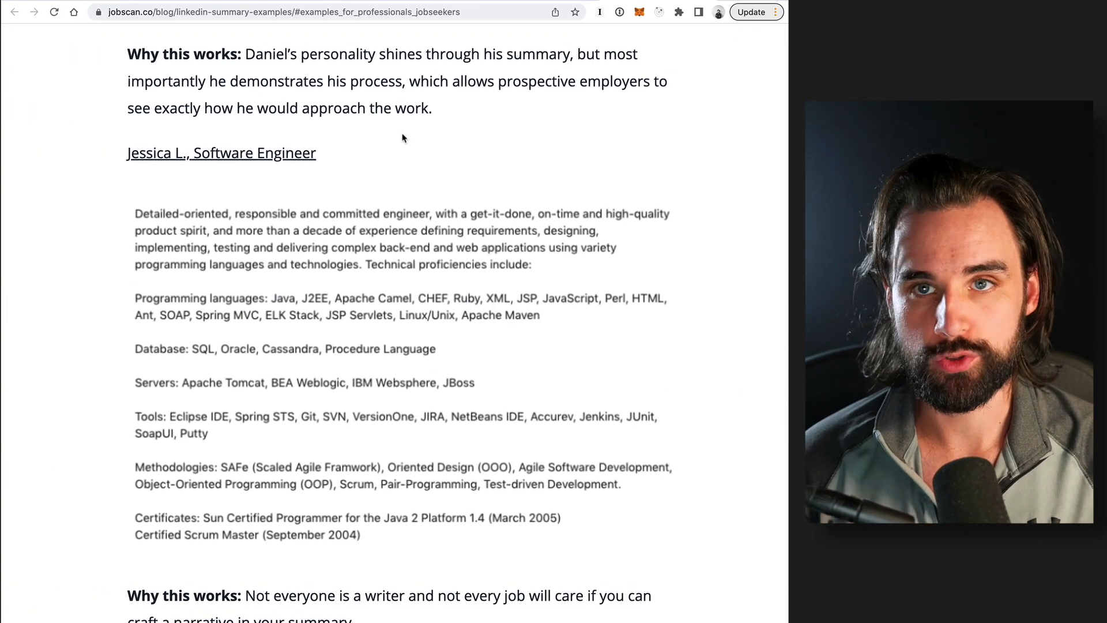
Scroll through the Software Engineer example, then return to the localhost:3000 portfolio's Experience section
scroll("down", 3)
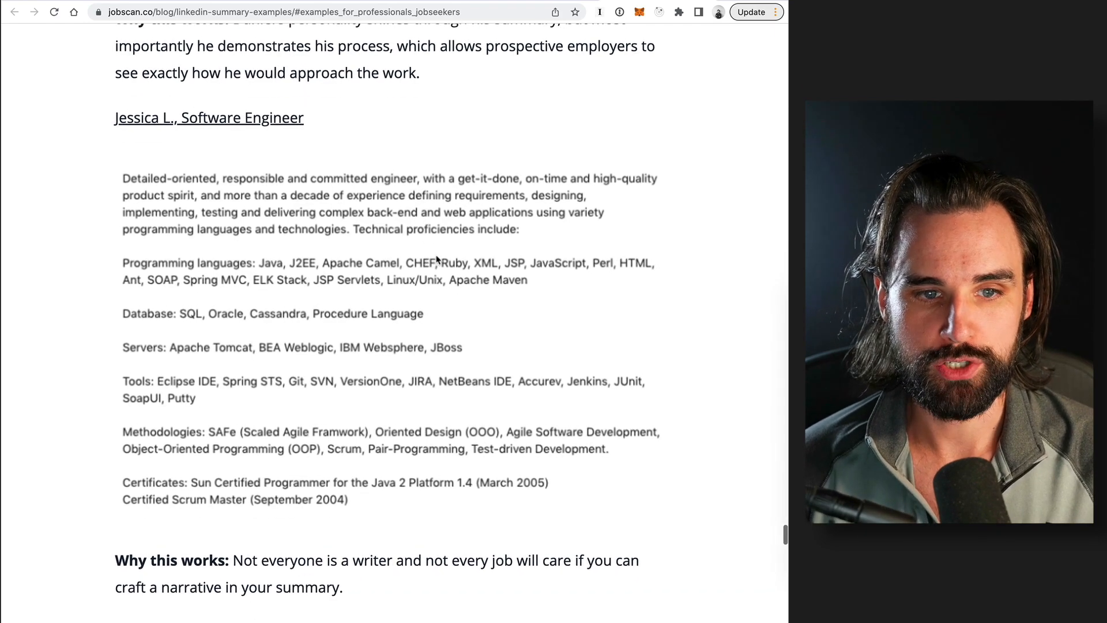
scroll("down", 3)
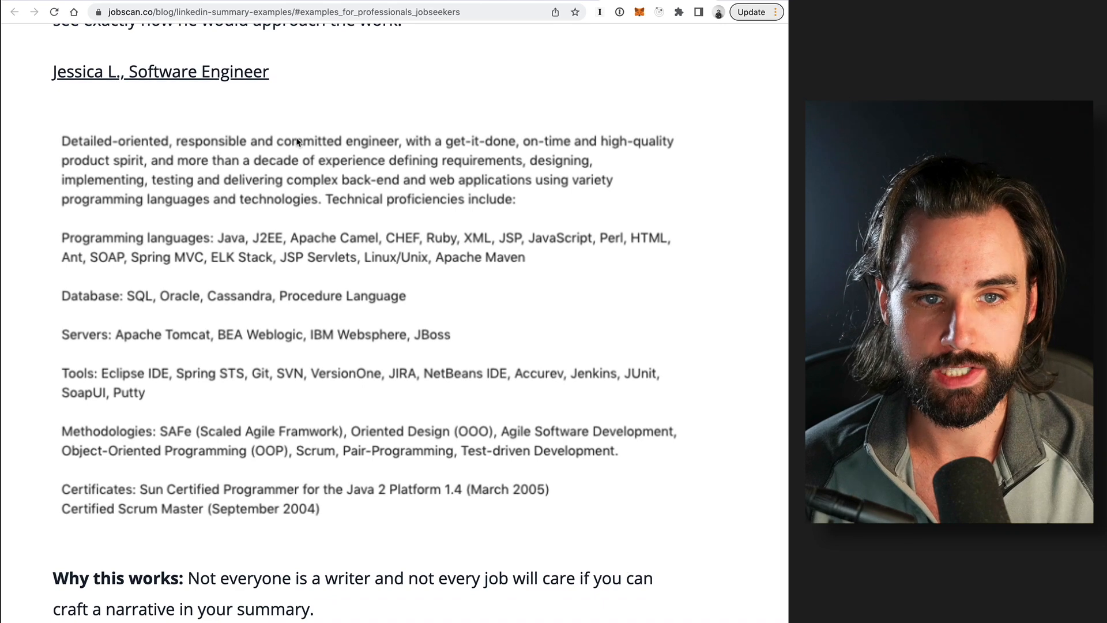
mouse_move(512, 157)
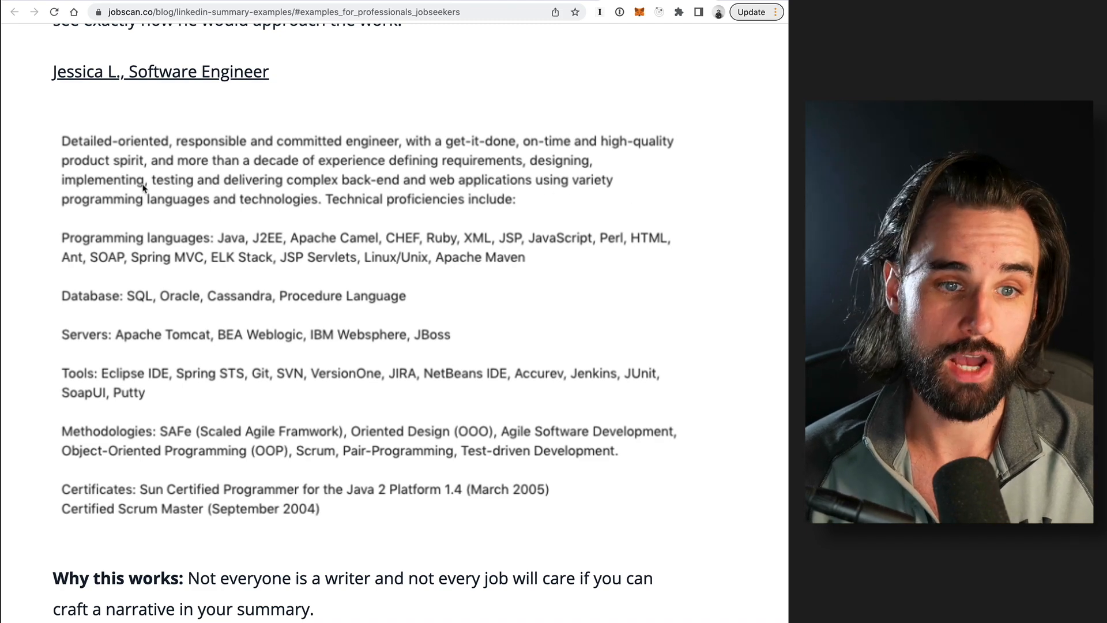
mouse_move(422, 210)
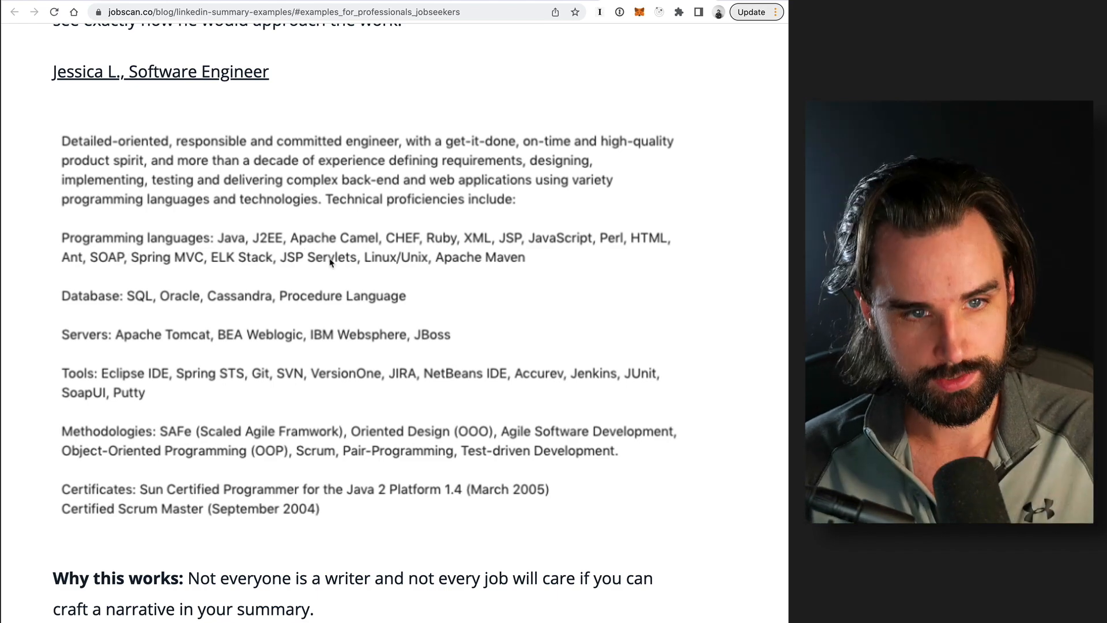
scroll("down", 3)
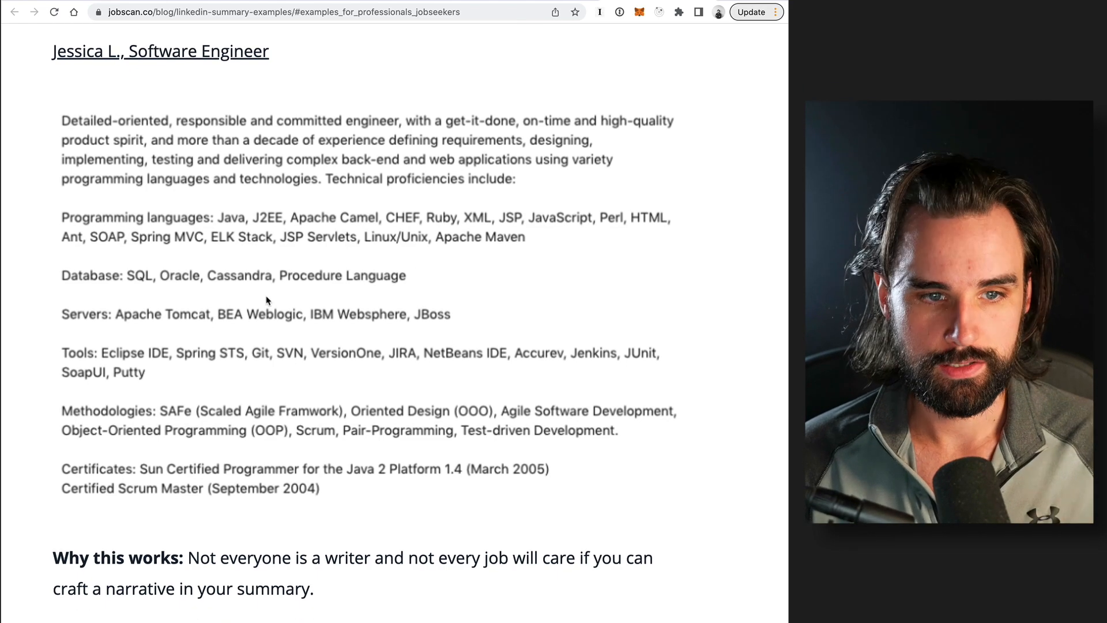
scroll("down", 3)
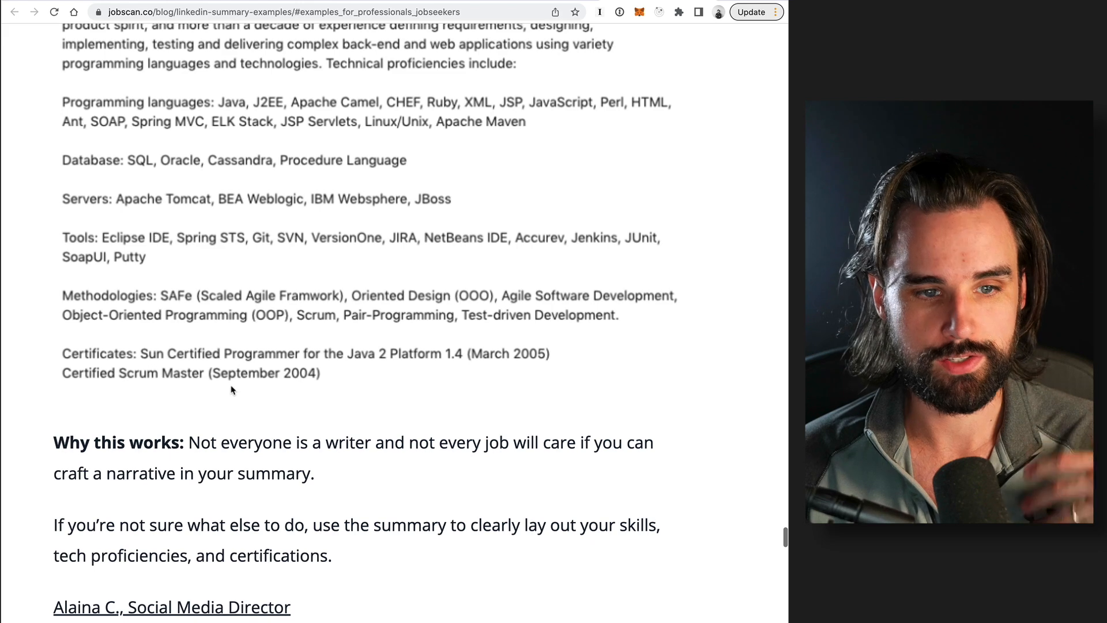
scroll("up", 3)
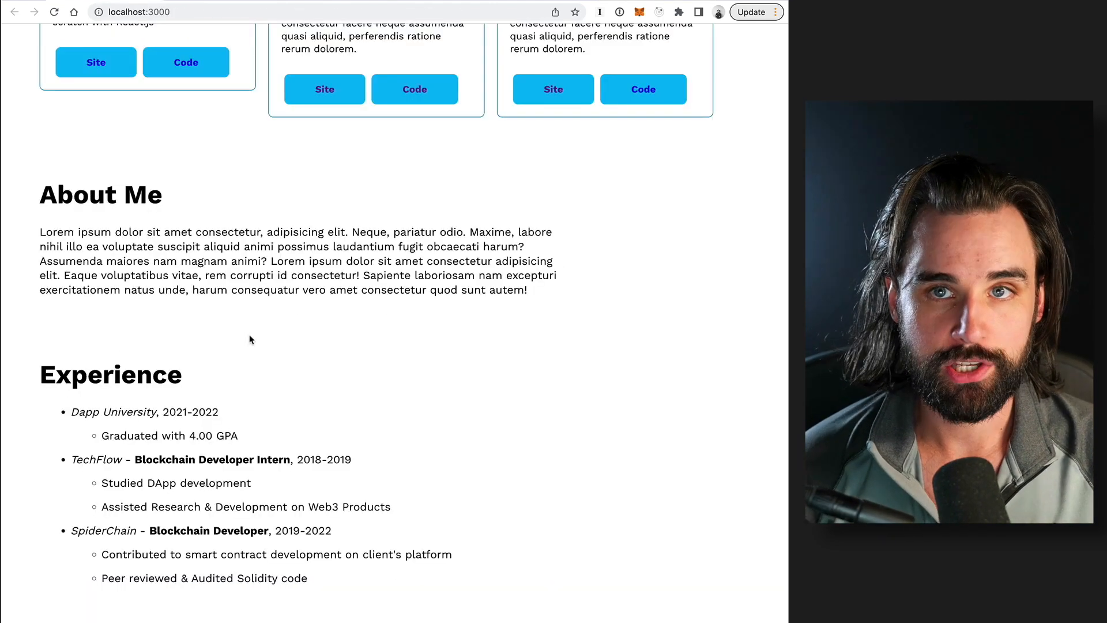
scroll("down", 3)
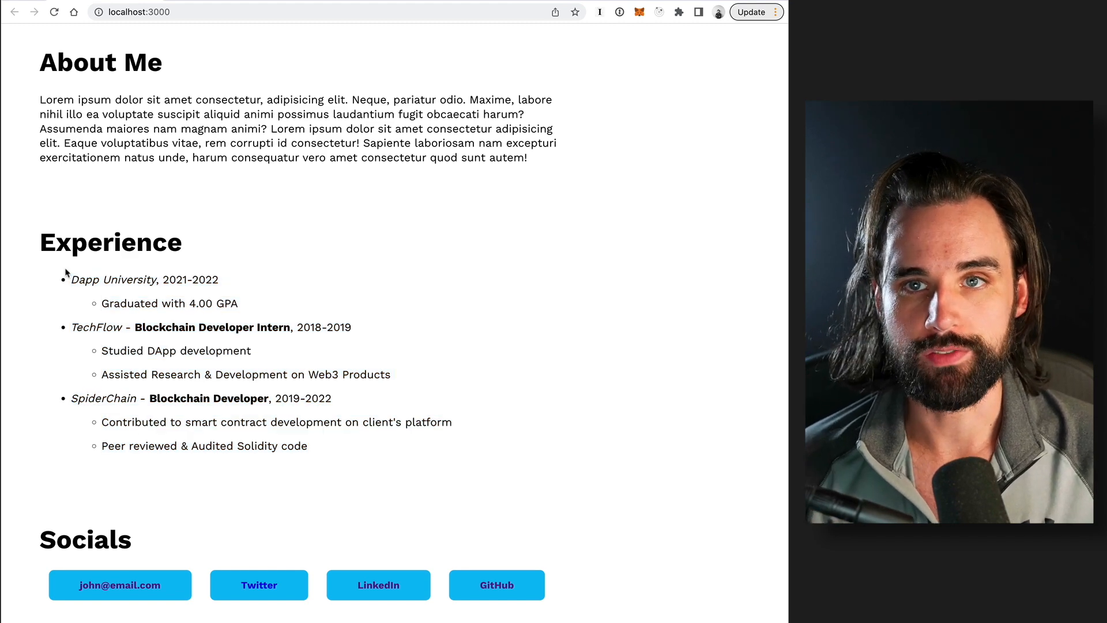
left_click_drag(69, 279, 239, 302)
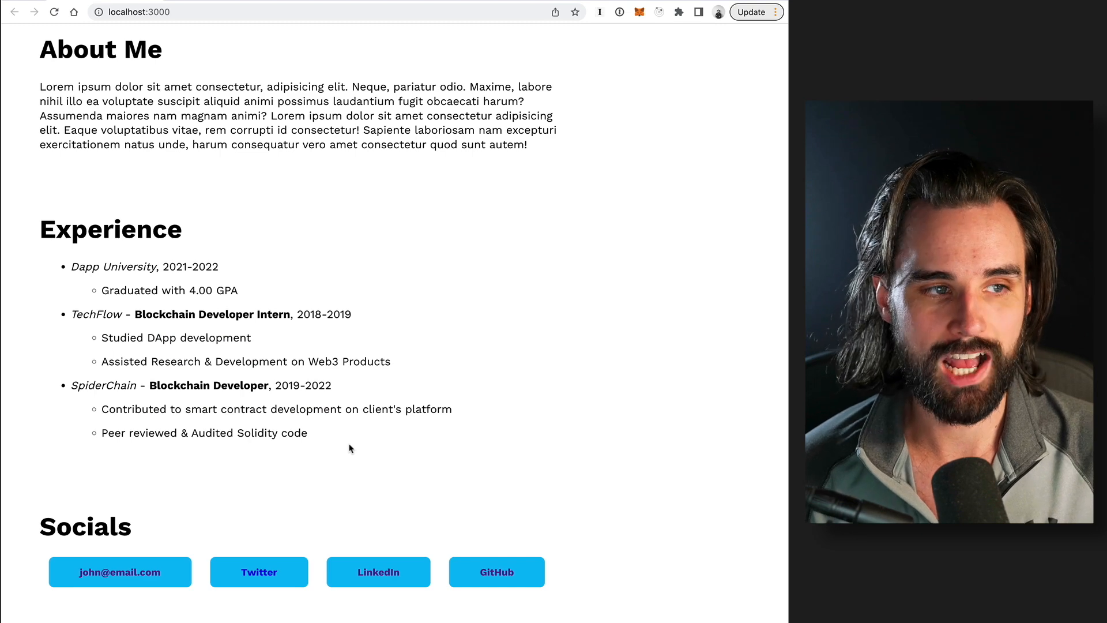
mouse_move(325, 435)
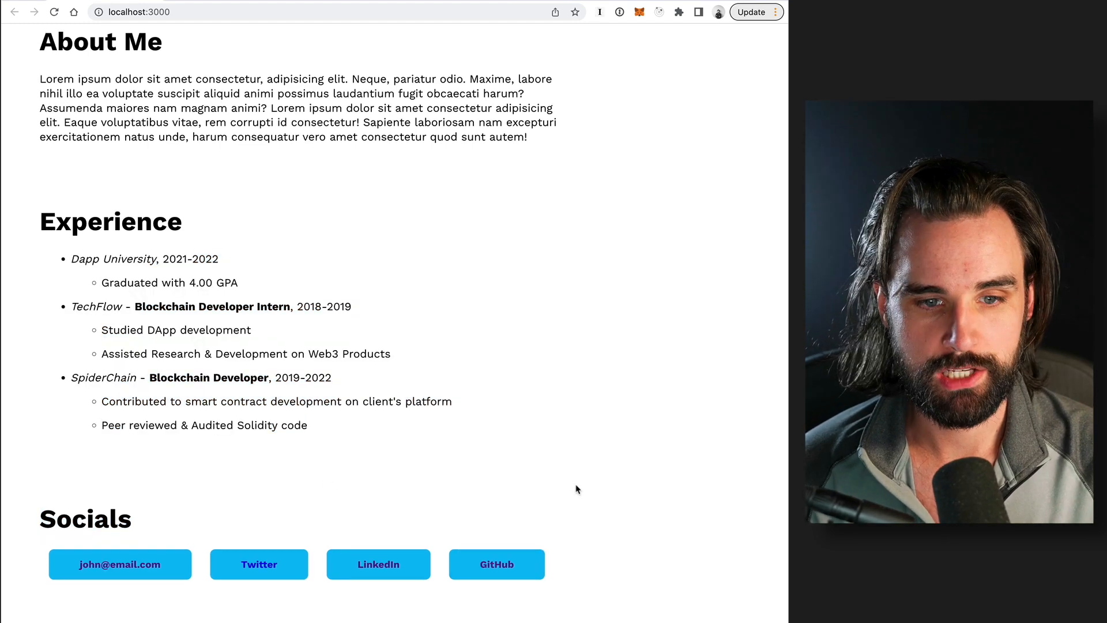
mouse_move(254, 491)
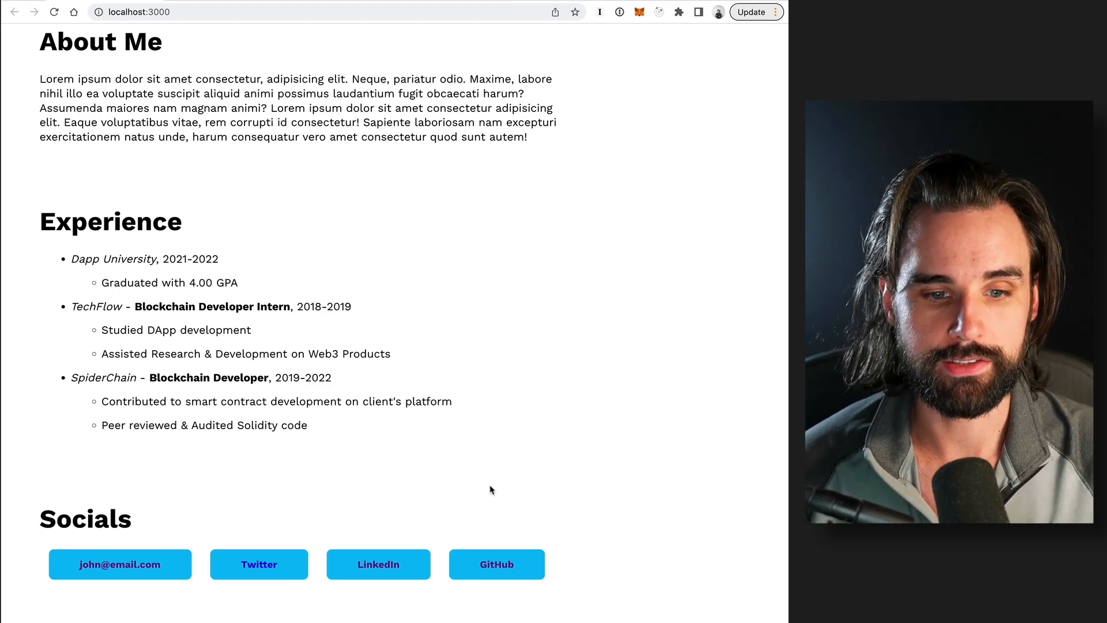
mouse_move(358, 507)
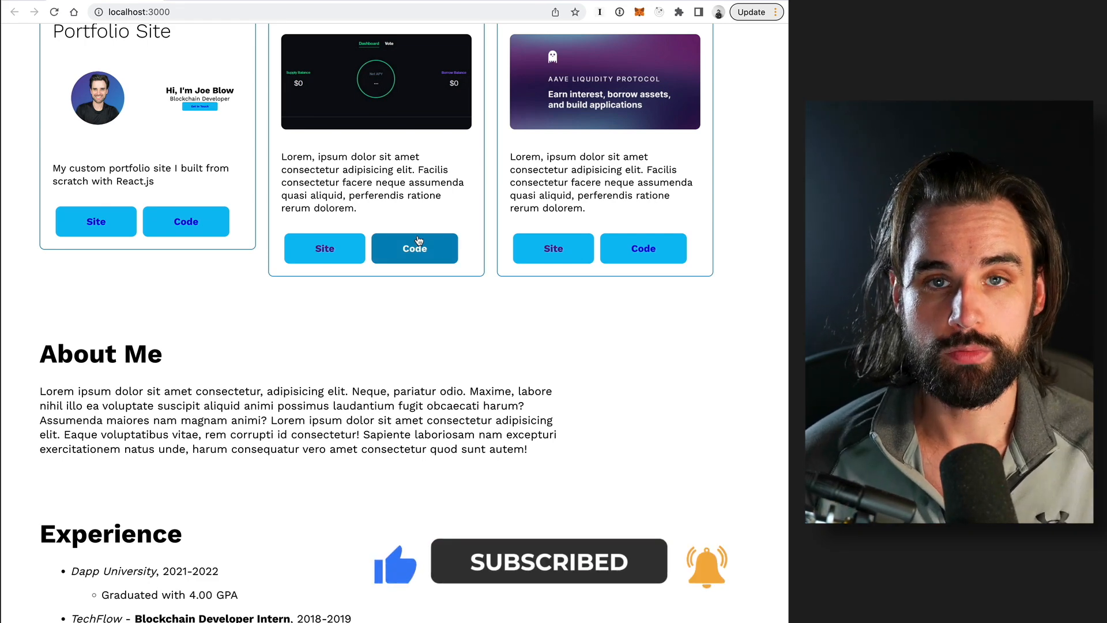
scroll("down", 3)
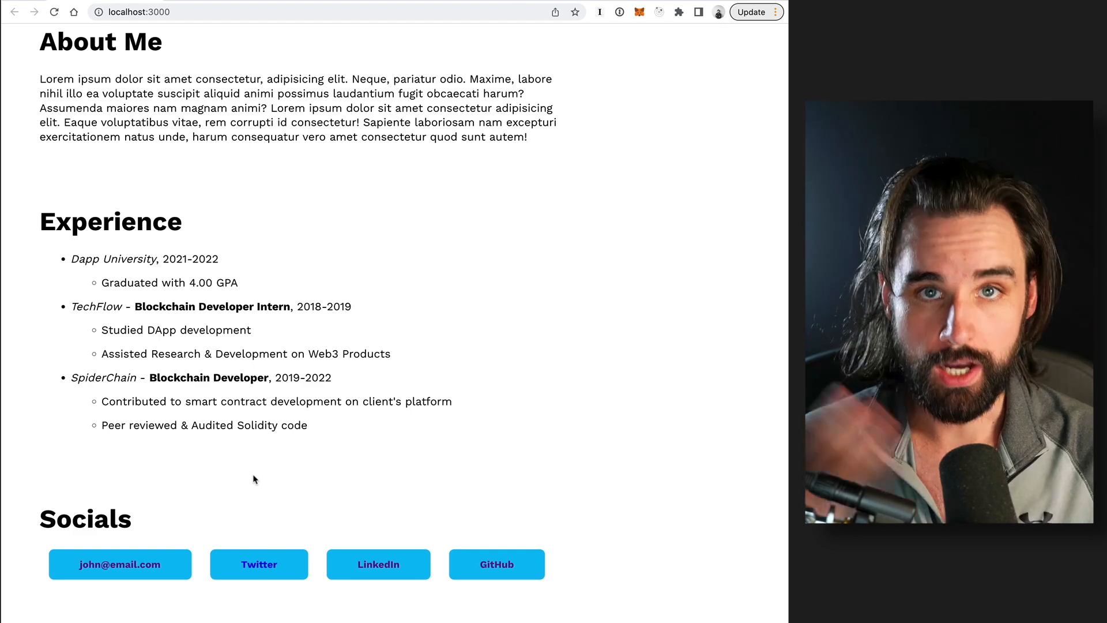
scroll("down", 3)
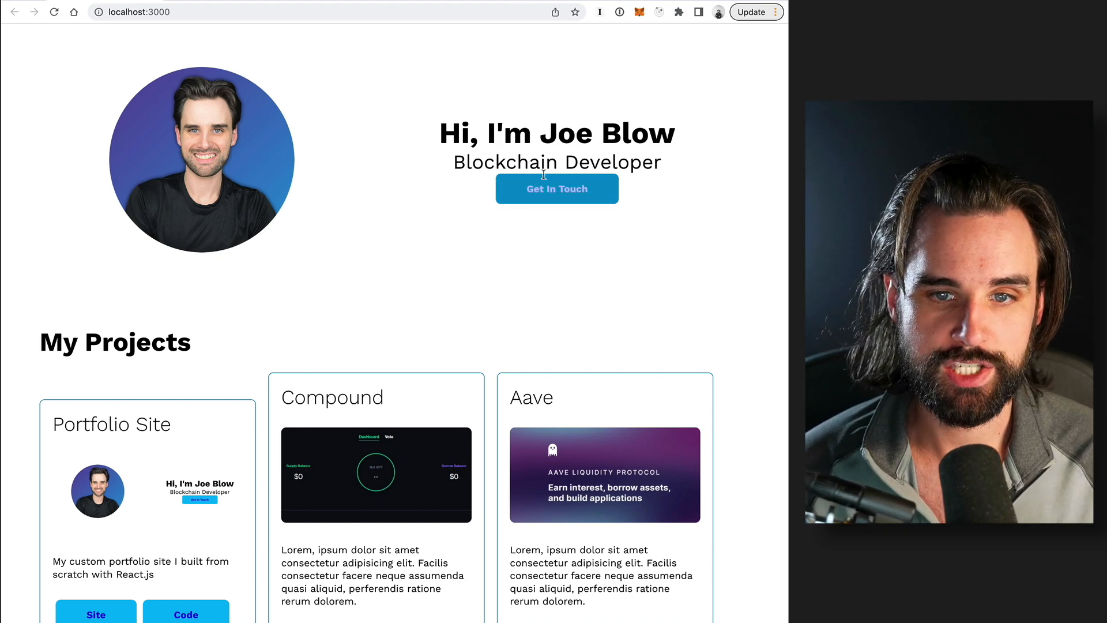
mouse_move(466, 256)
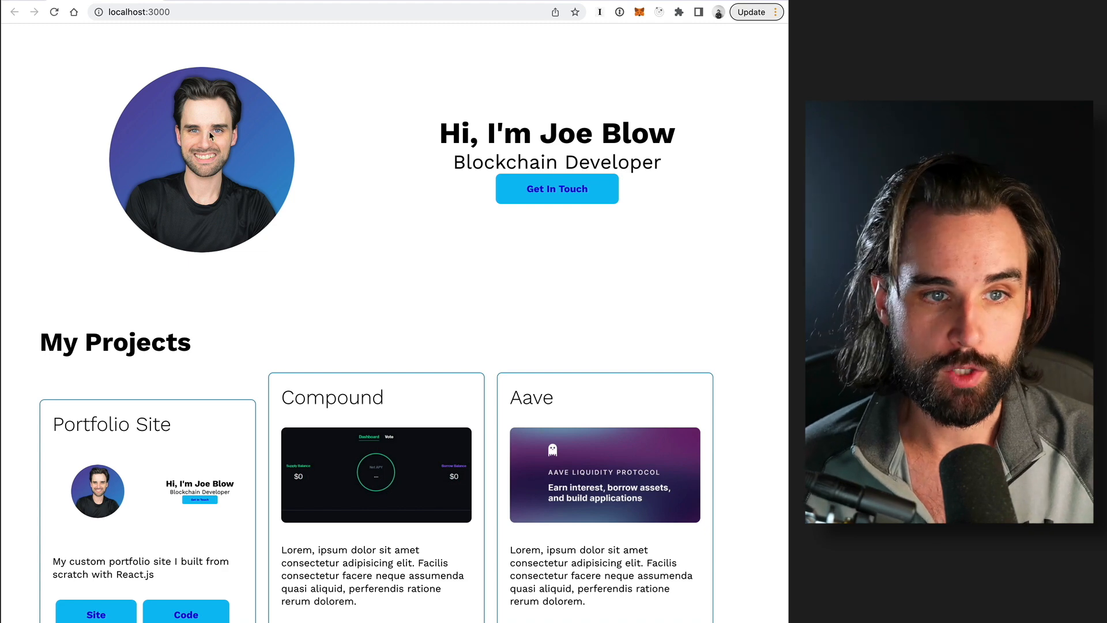
mouse_move(594, 312)
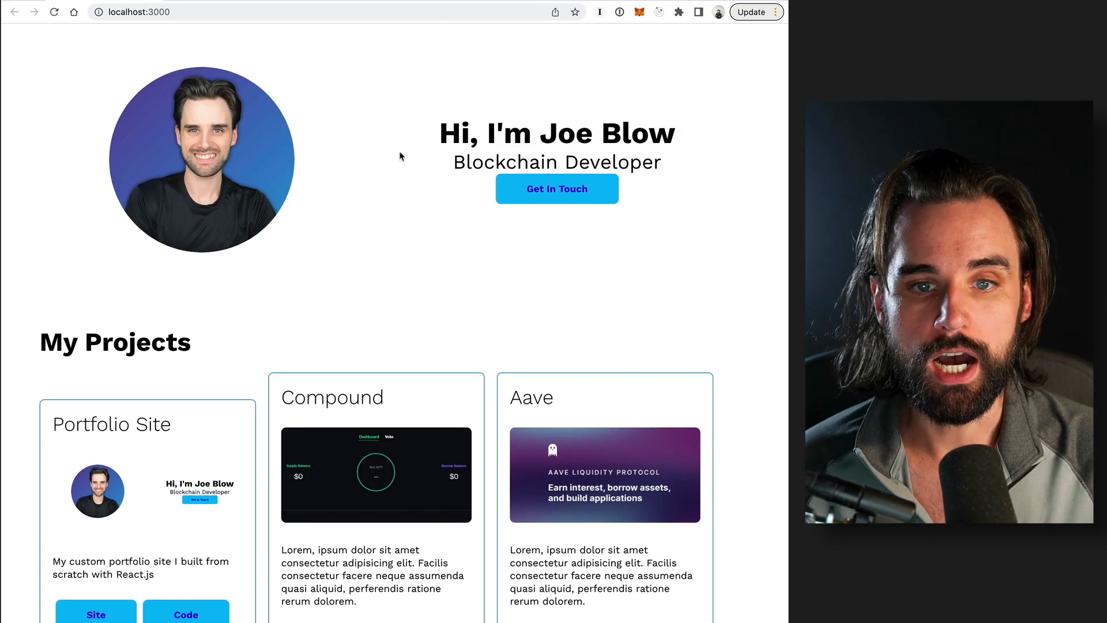
Scroll the localhost:3000 portfolio, then show the index.html template's 'Hi, I'm Joe Blow' hero
left_click_drag(449, 135, 661, 162)
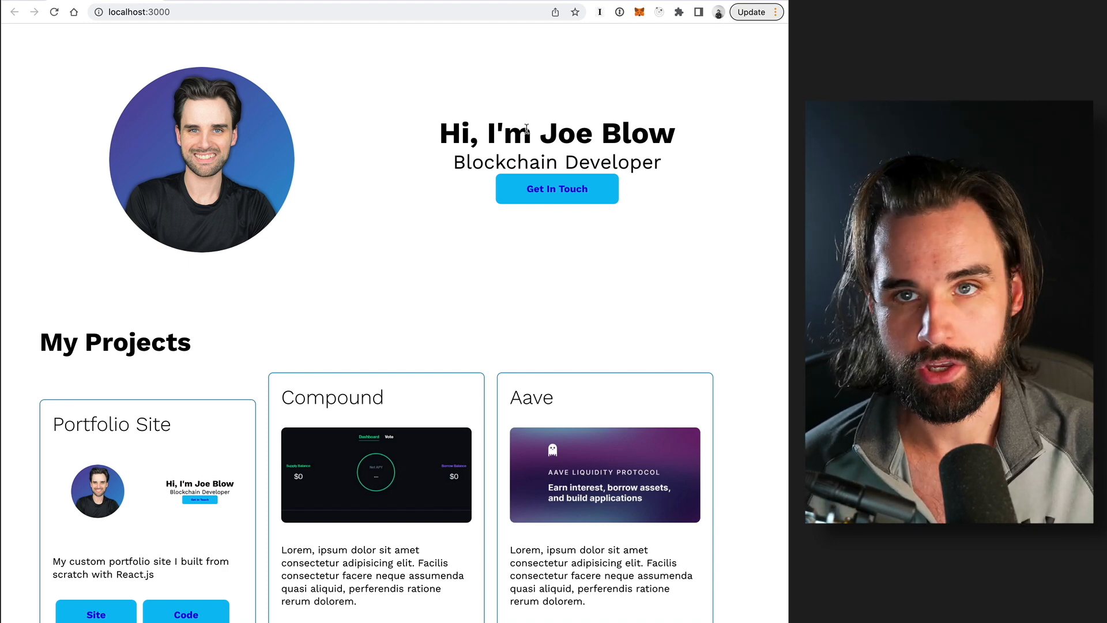
mouse_move(522, 249)
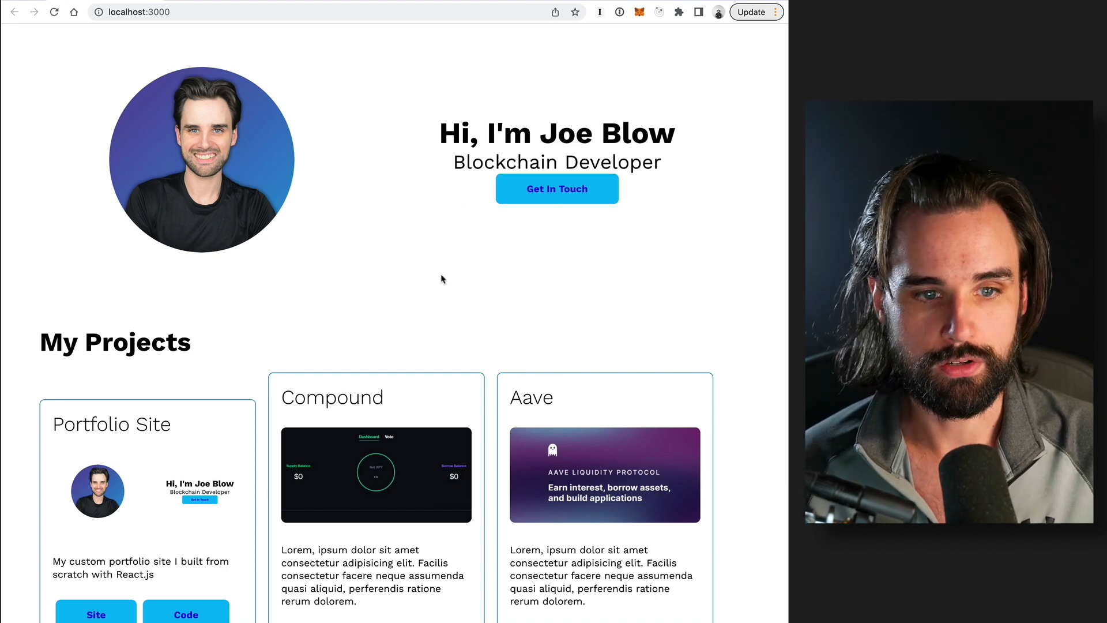
scroll("down", 3)
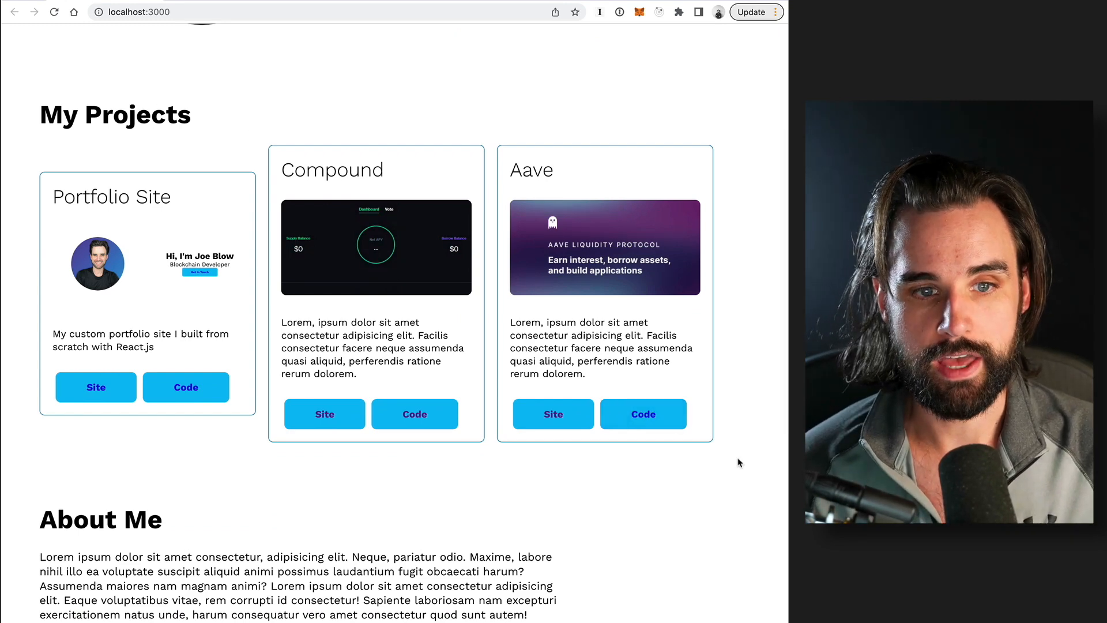
scroll("down", 3)
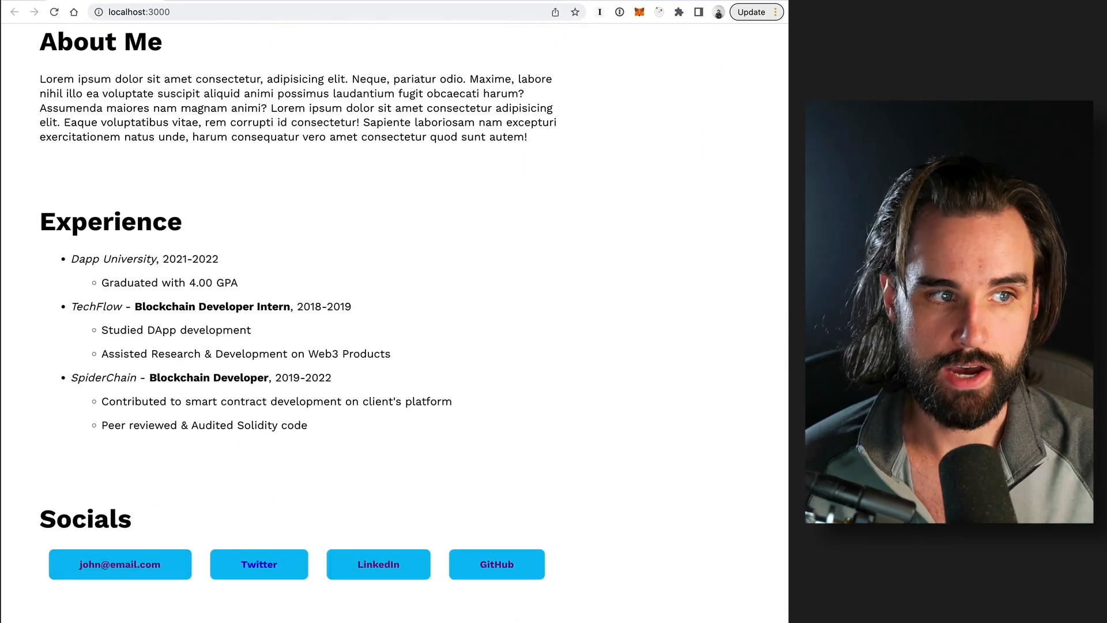
scroll("up", 3)
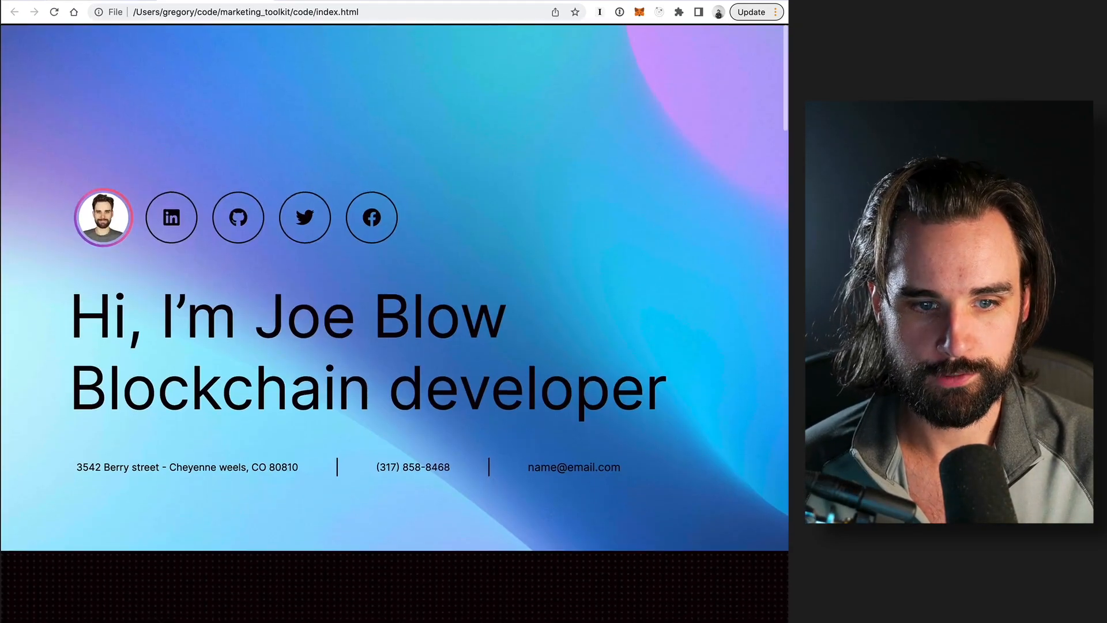
scroll("down", 3)
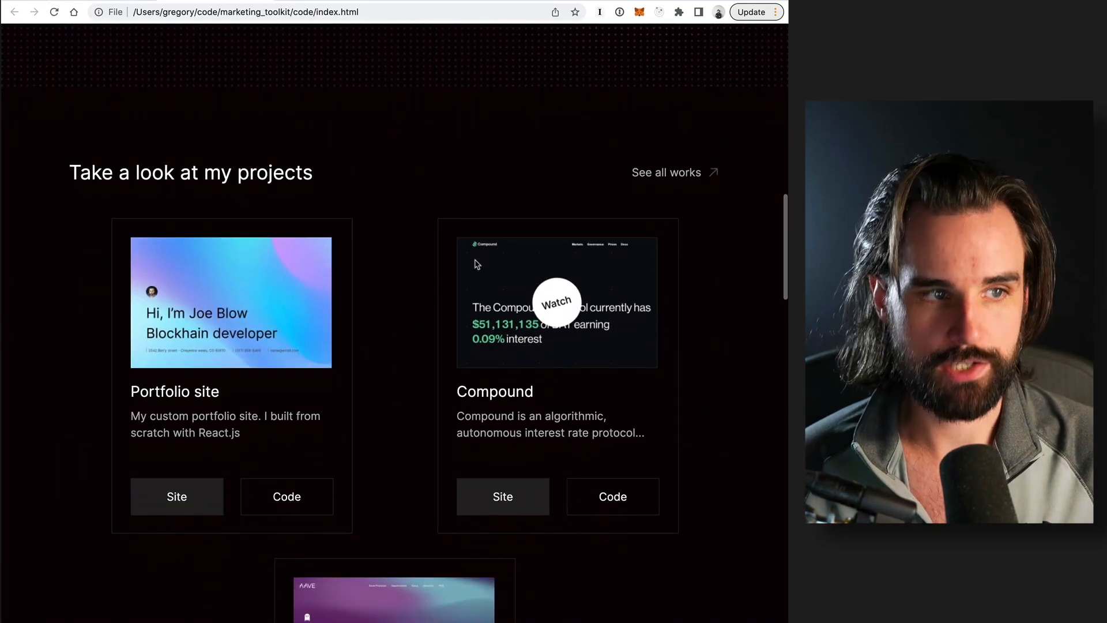
scroll("up", 3)
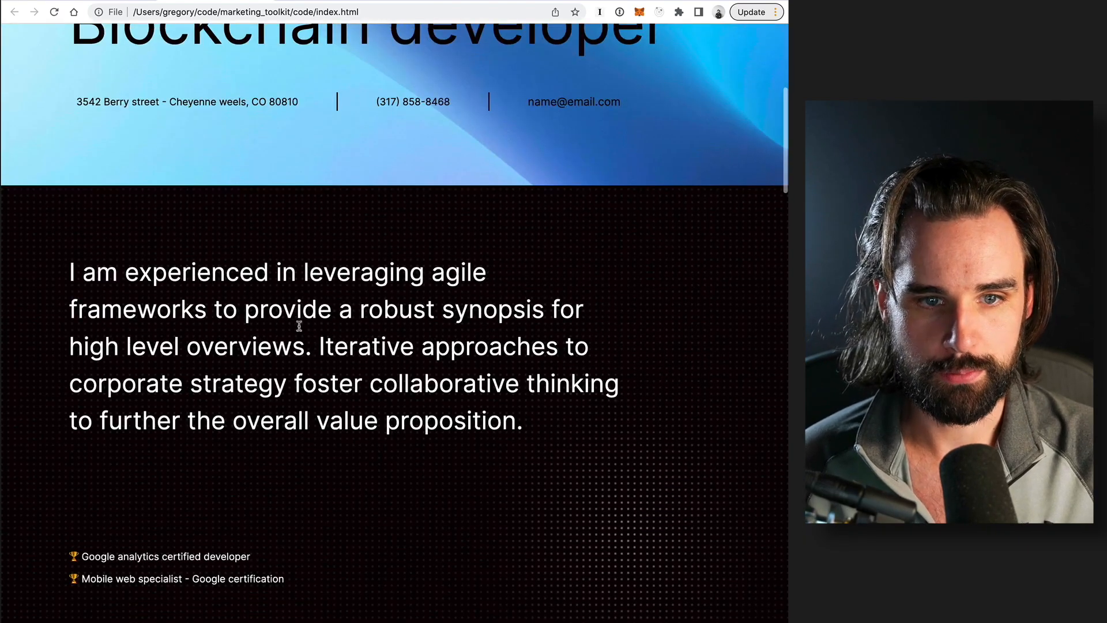
scroll("down", 3)
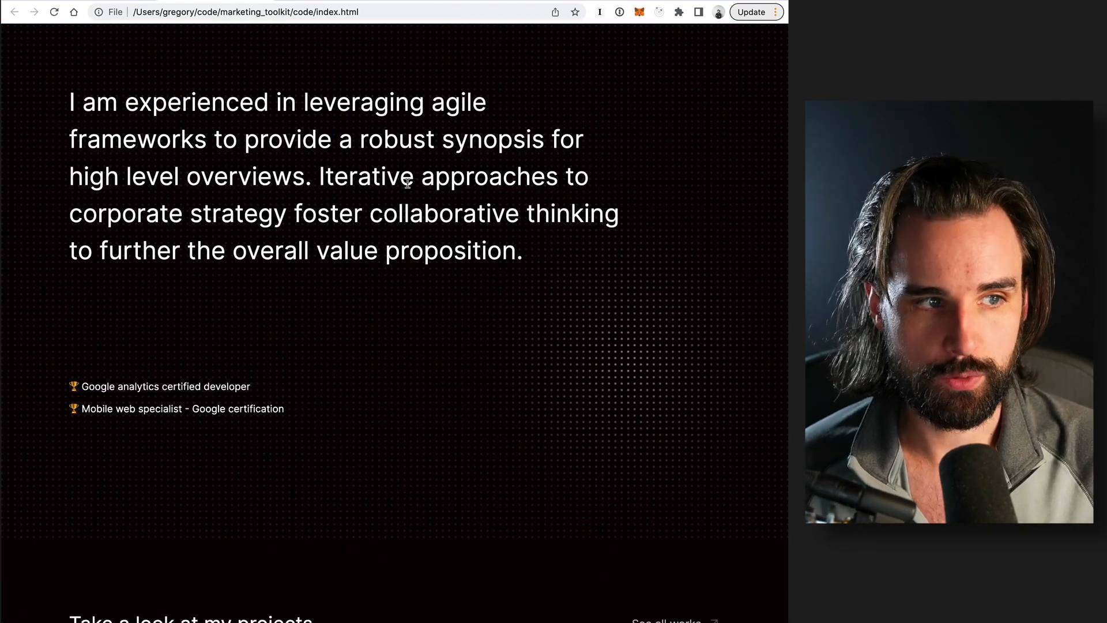
scroll("down", 3)
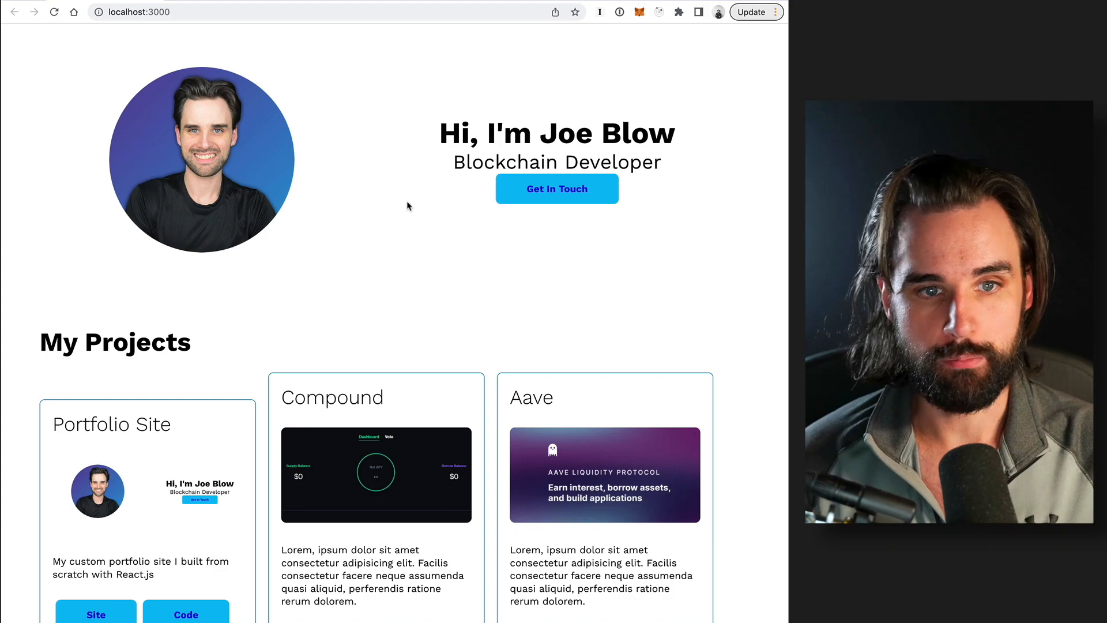
scroll("down", 3)
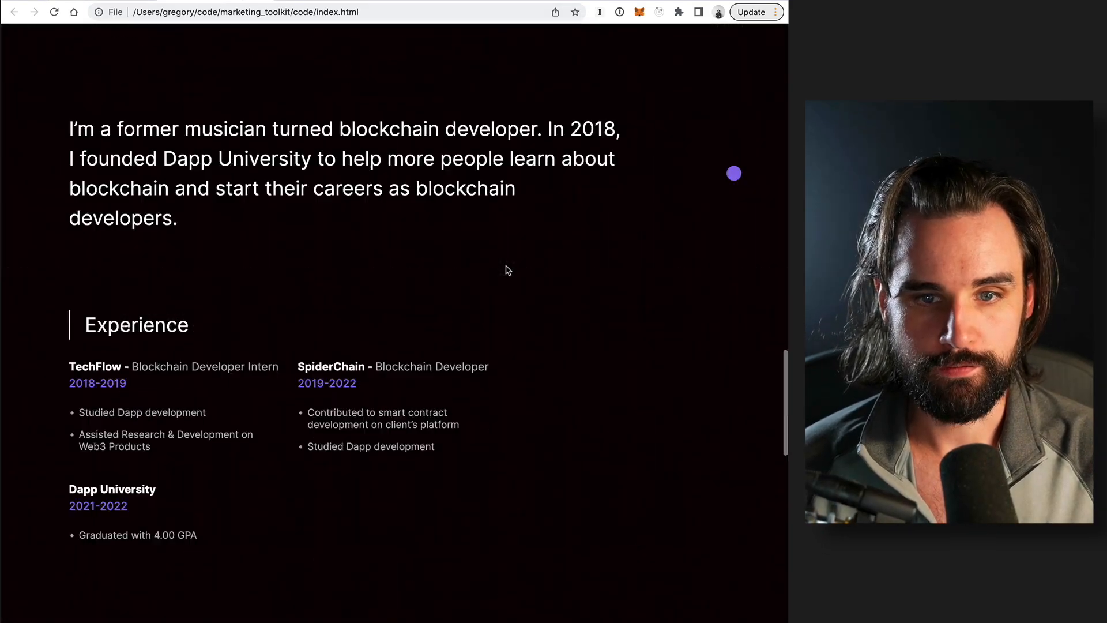
scroll("up", 3)
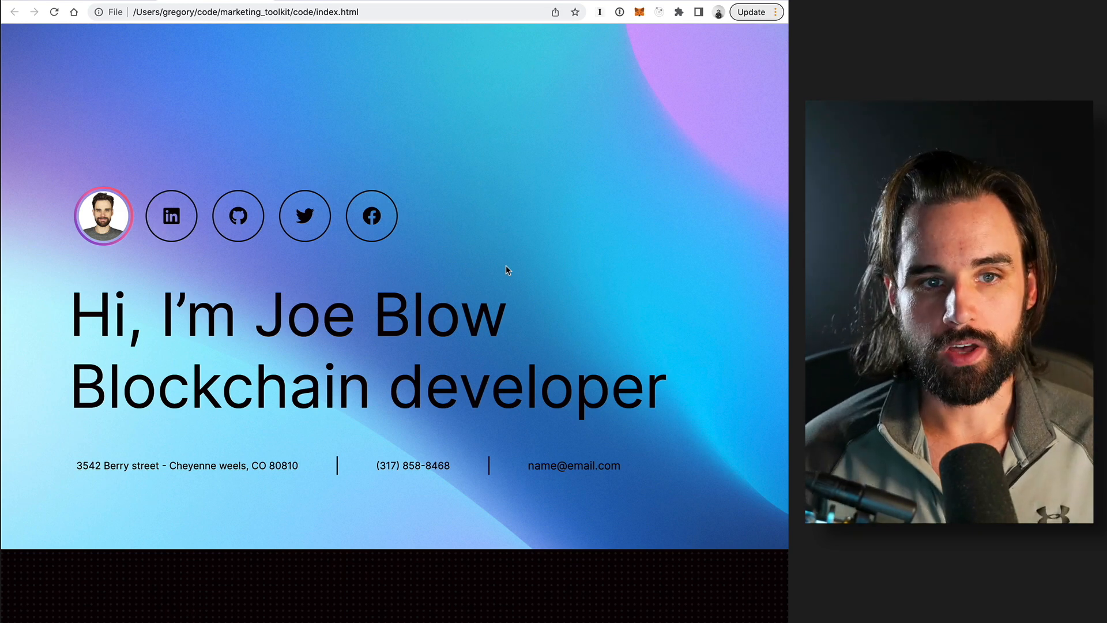
mouse_move(498, 184)
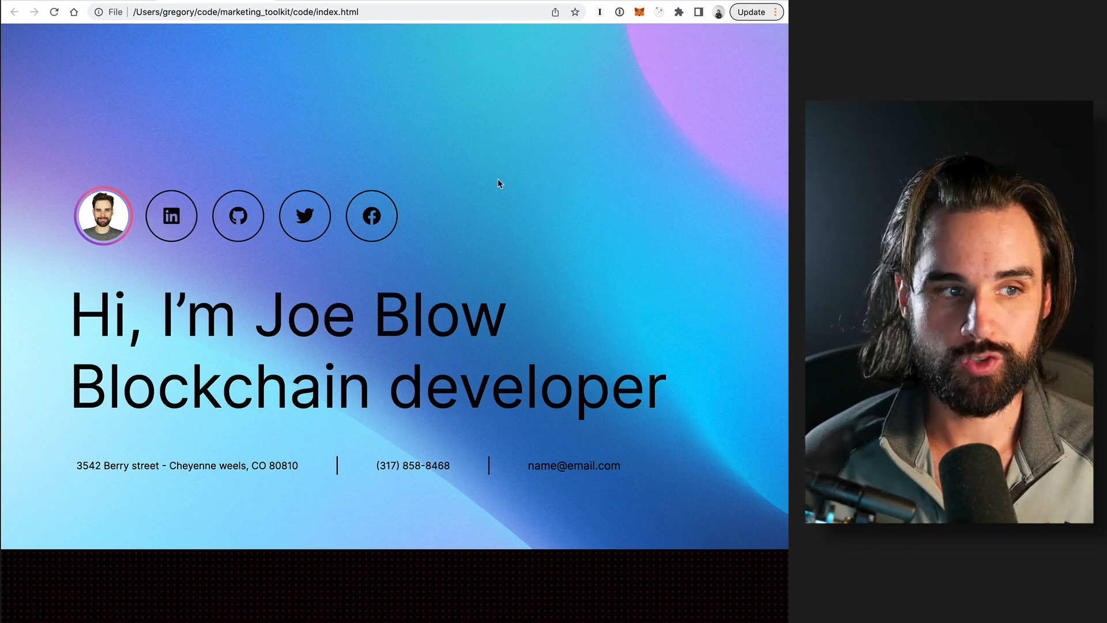
mouse_move(485, 162)
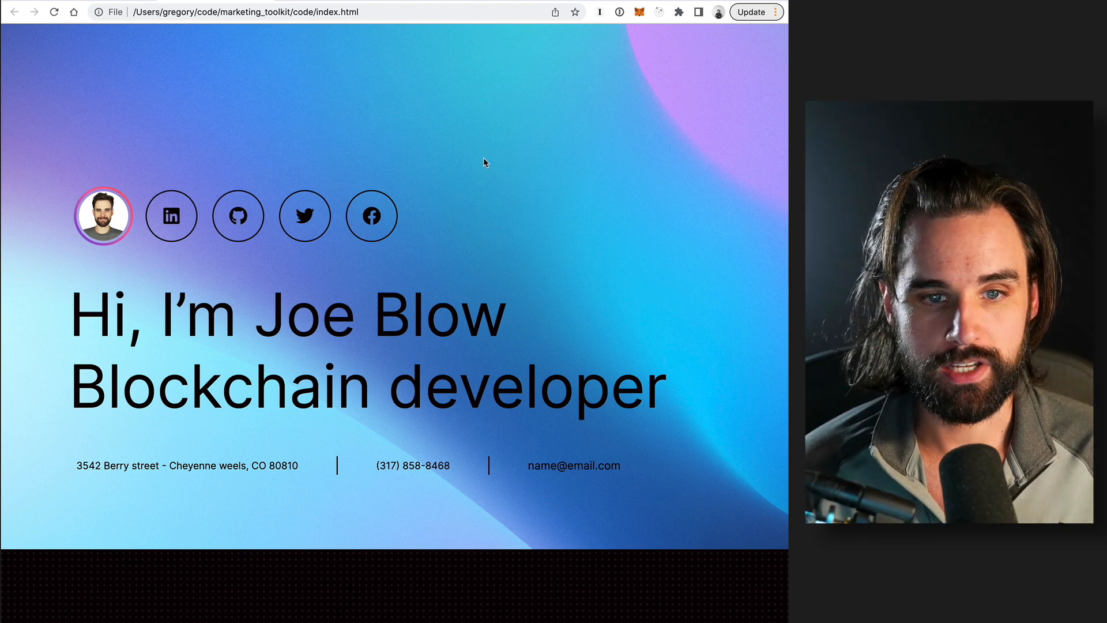
Scroll the HTML template, then return to the localhost:3000 site with its My Projects cards
scroll("down", 3)
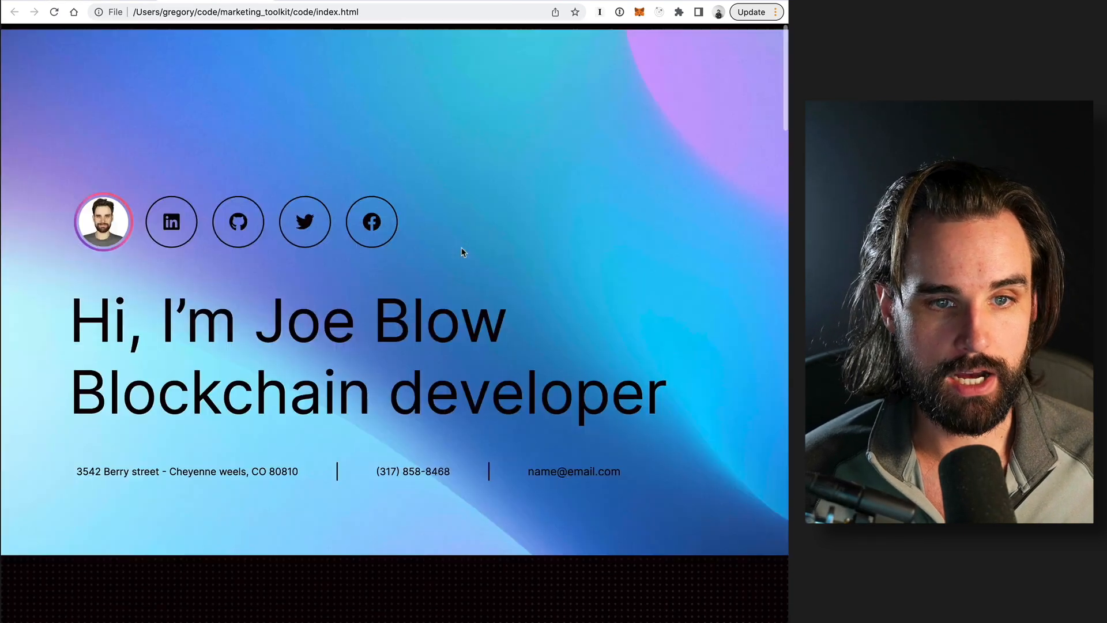
scroll("down", 3)
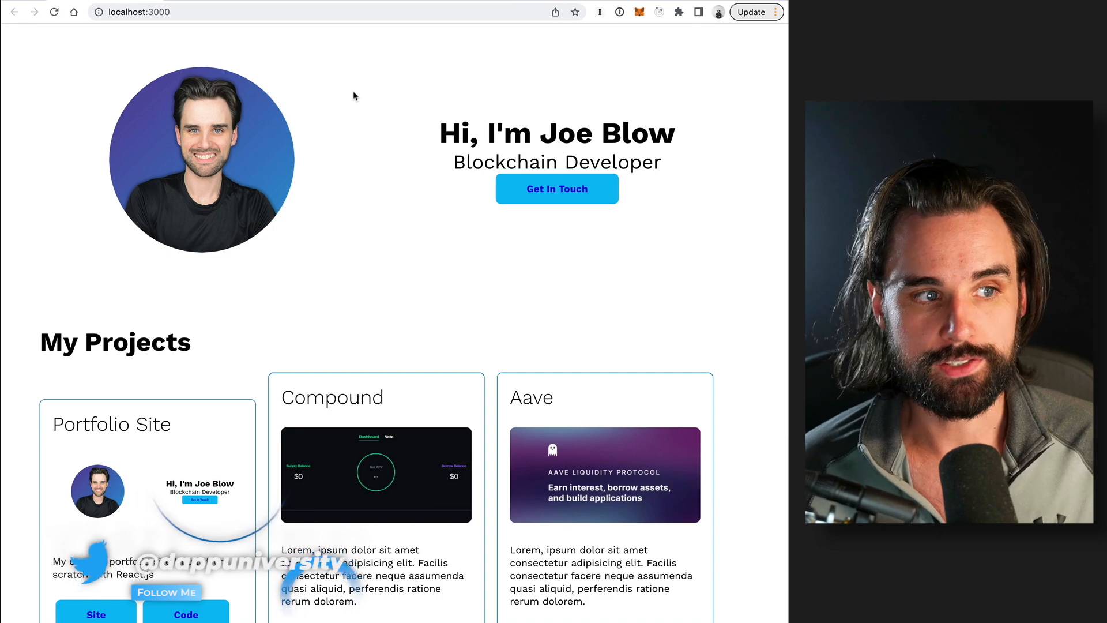
scroll("down", 3)
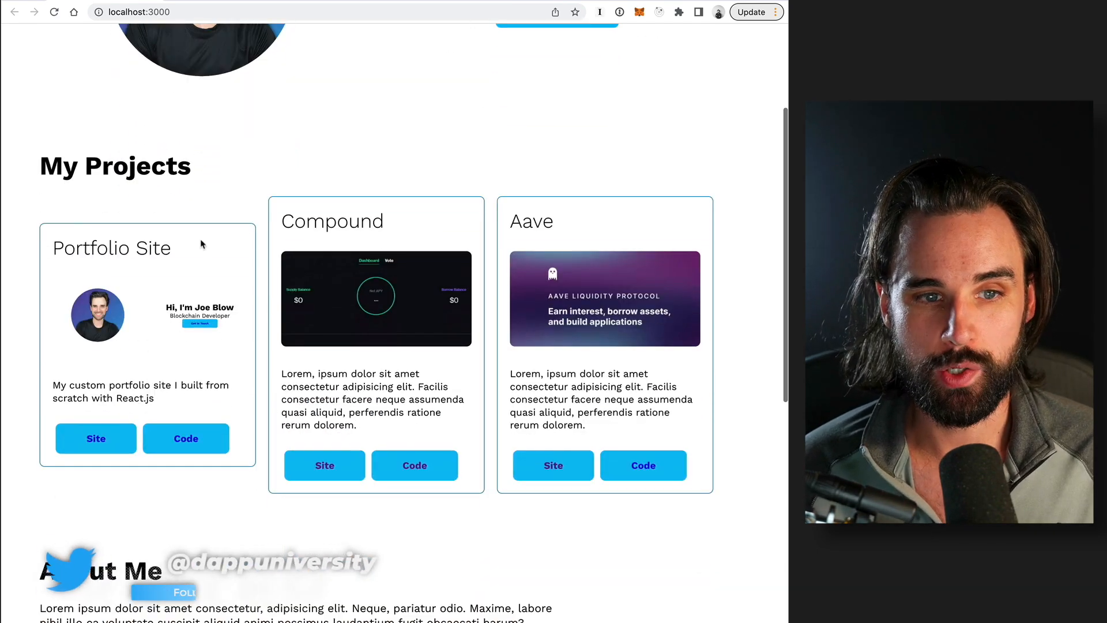
scroll("up", 3)
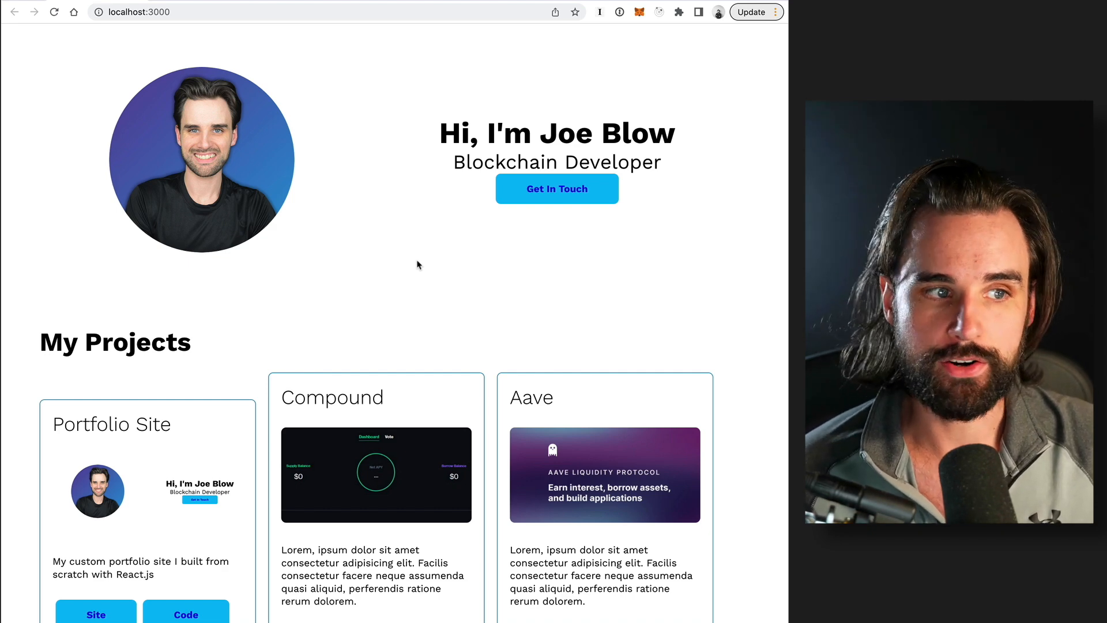
mouse_move(221, 36)
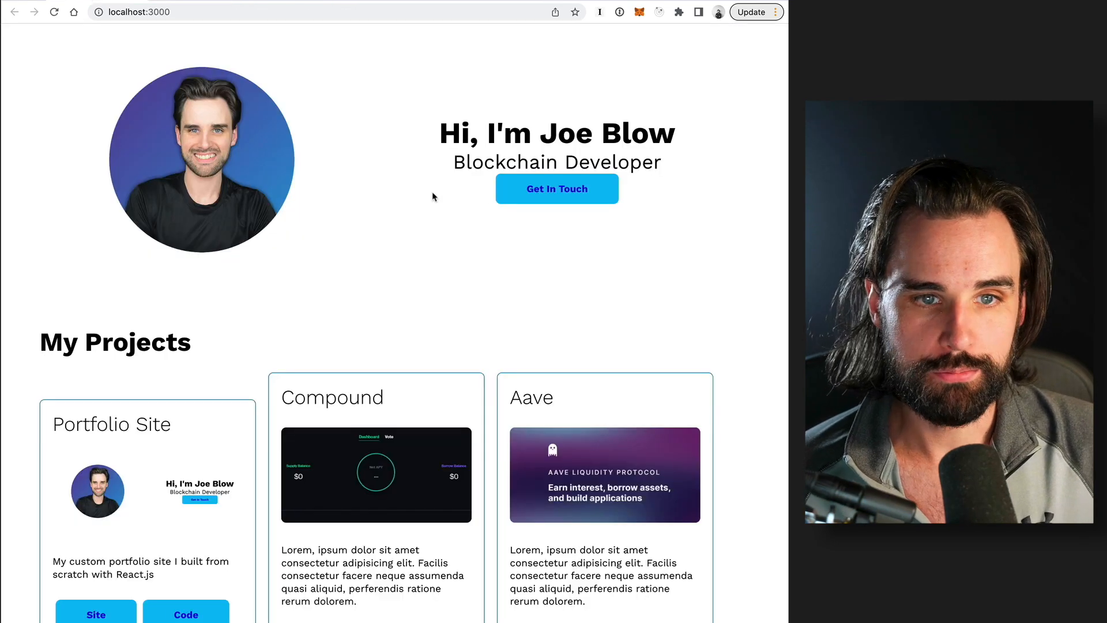
left_click(141, 12)
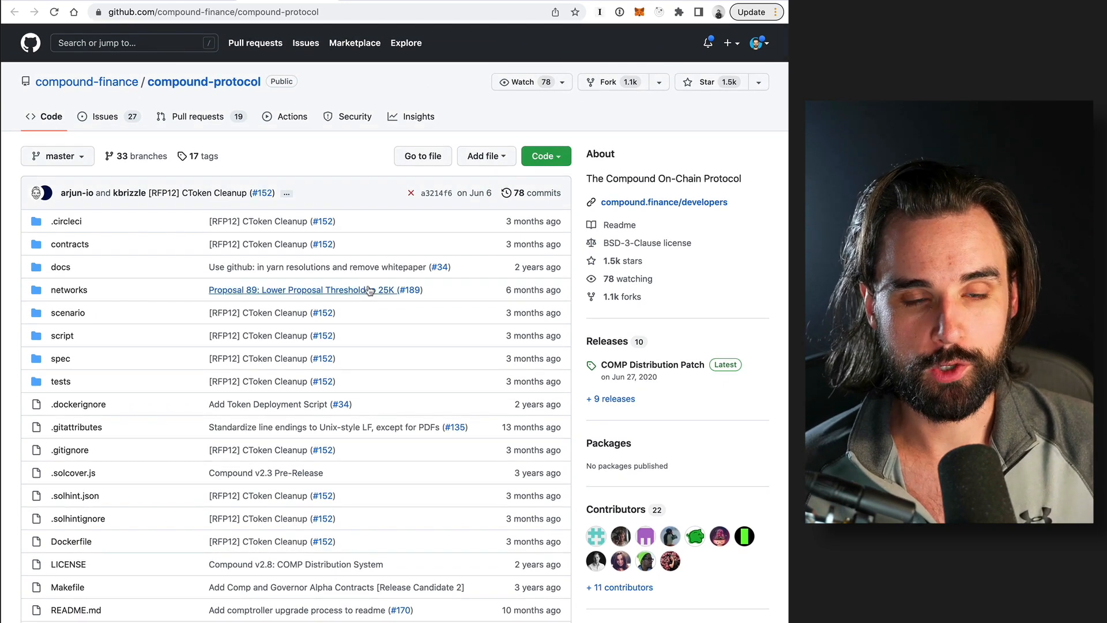
mouse_move(290, 164)
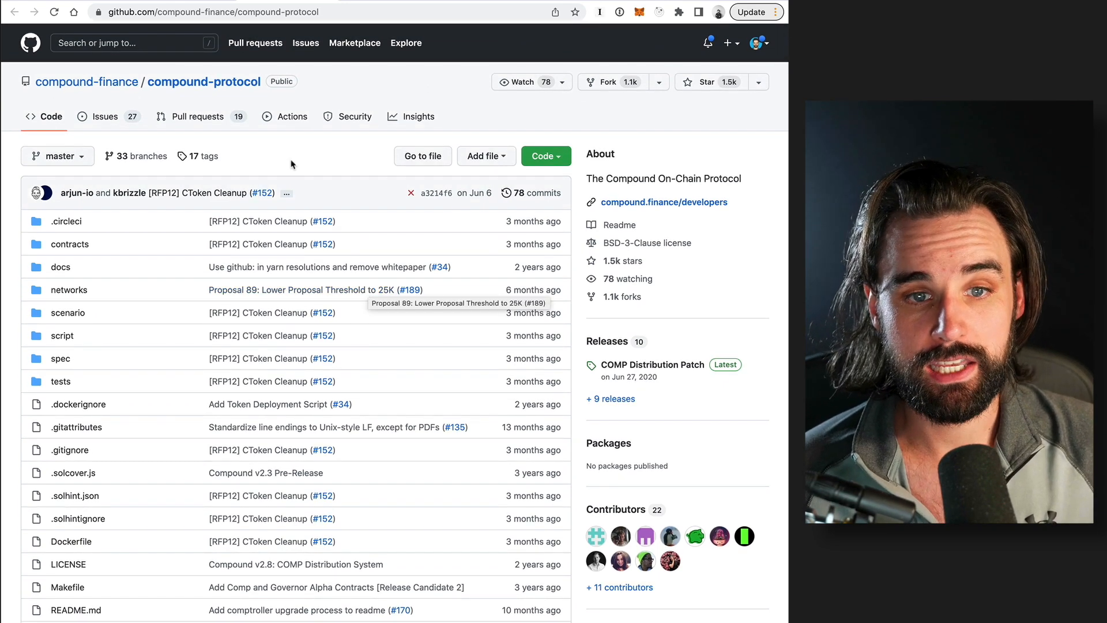